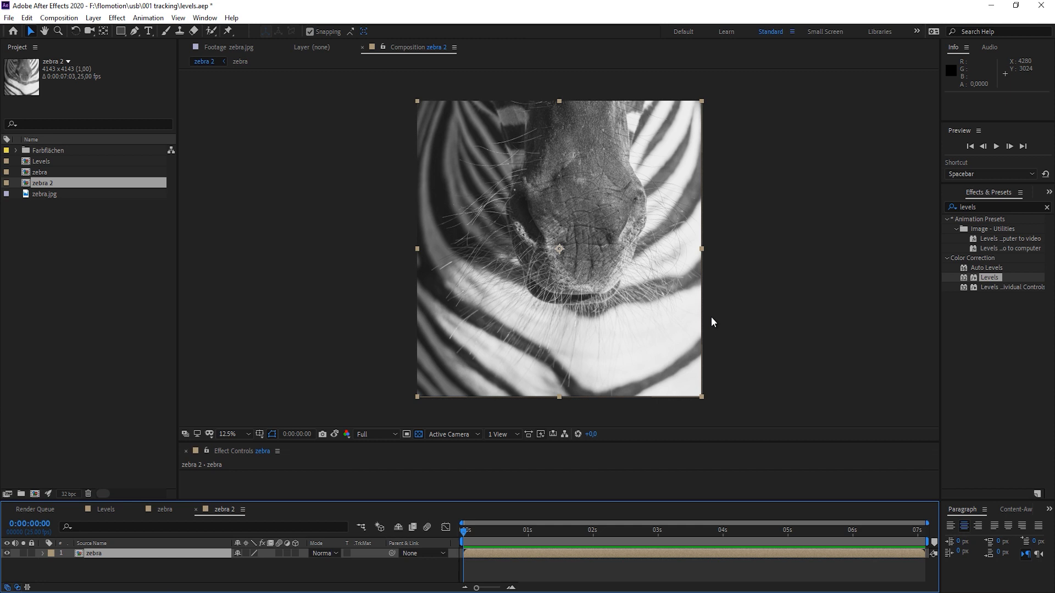
mouse_move(999, 281)
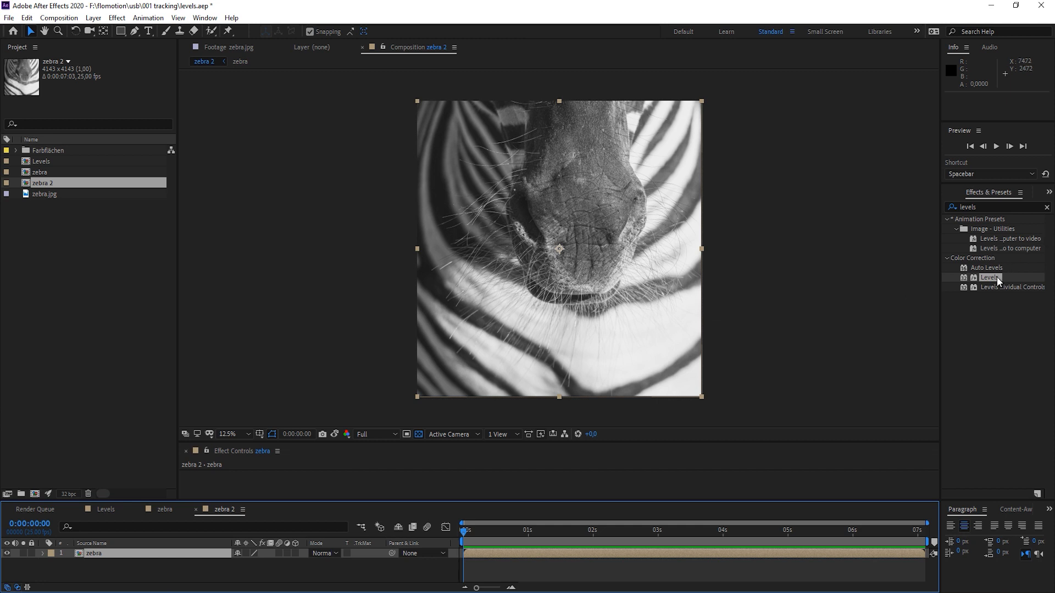
Step: Apply Levels to the zebra layer and expand it to show the histogram
double_click(988, 277)
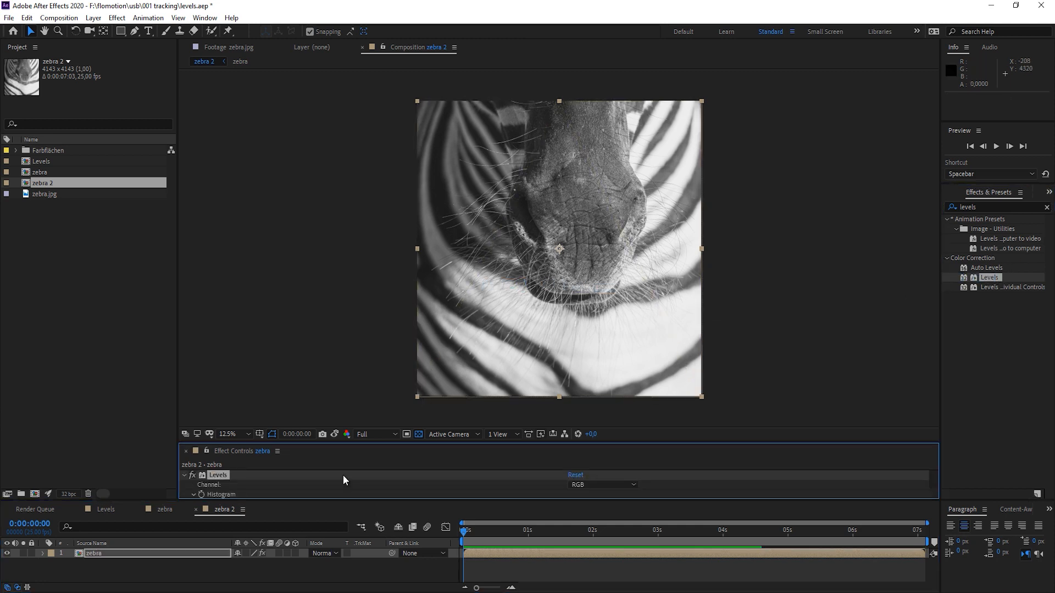
left_click(193, 485)
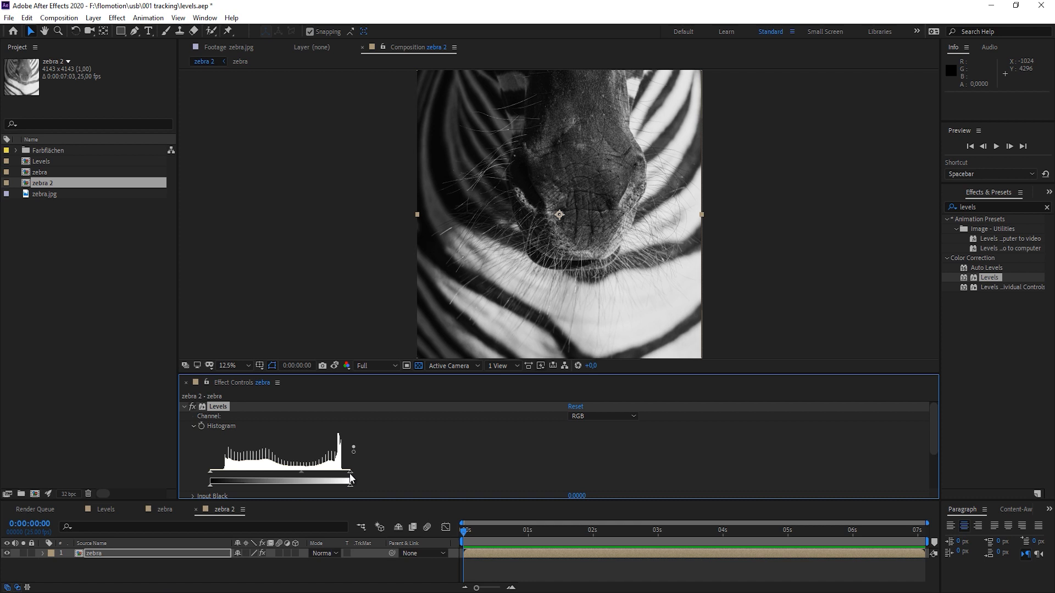
mouse_move(214, 488)
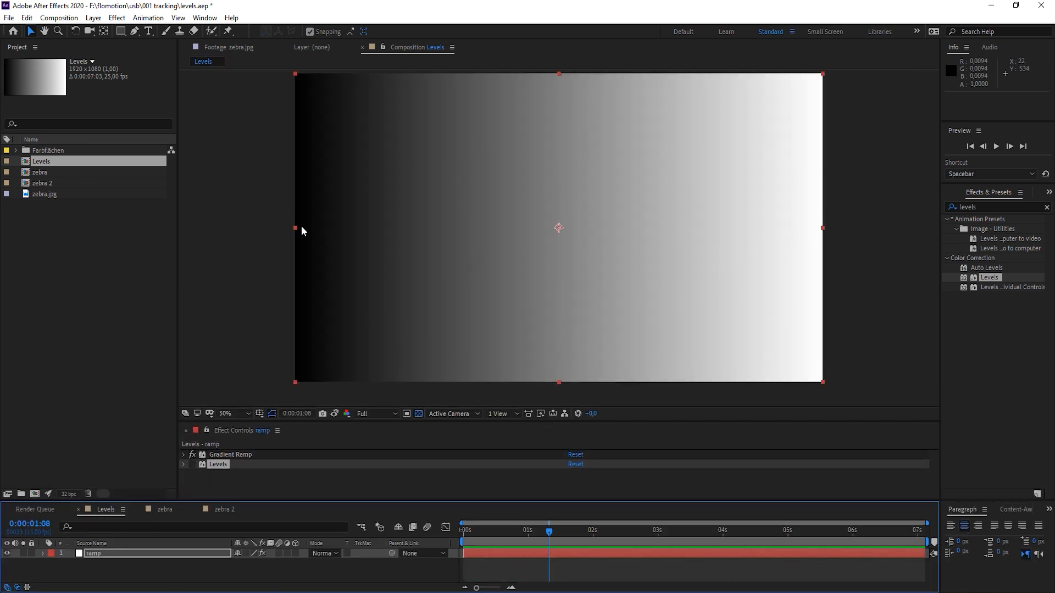
mouse_move(831, 234)
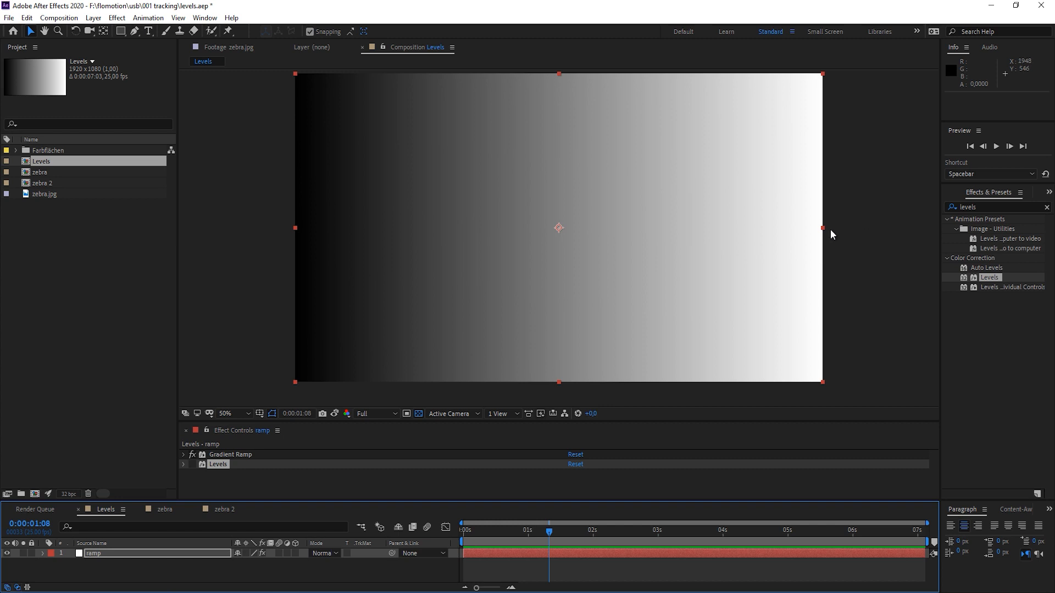
mouse_move(521, 231)
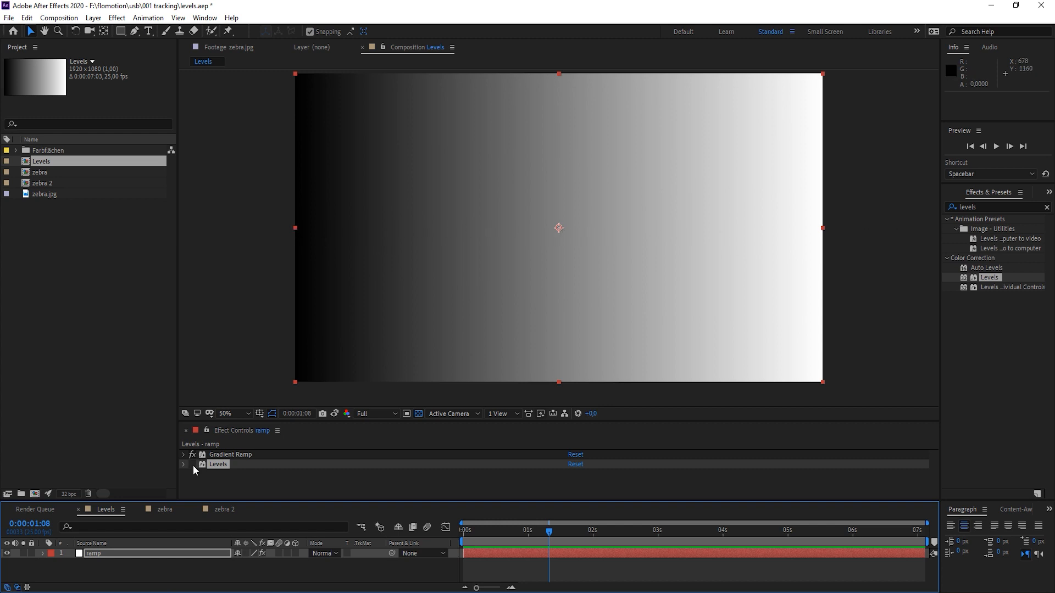
Step: Expand the Levels effect on the gradient ramp layer to show its histogram
left_click(185, 454)
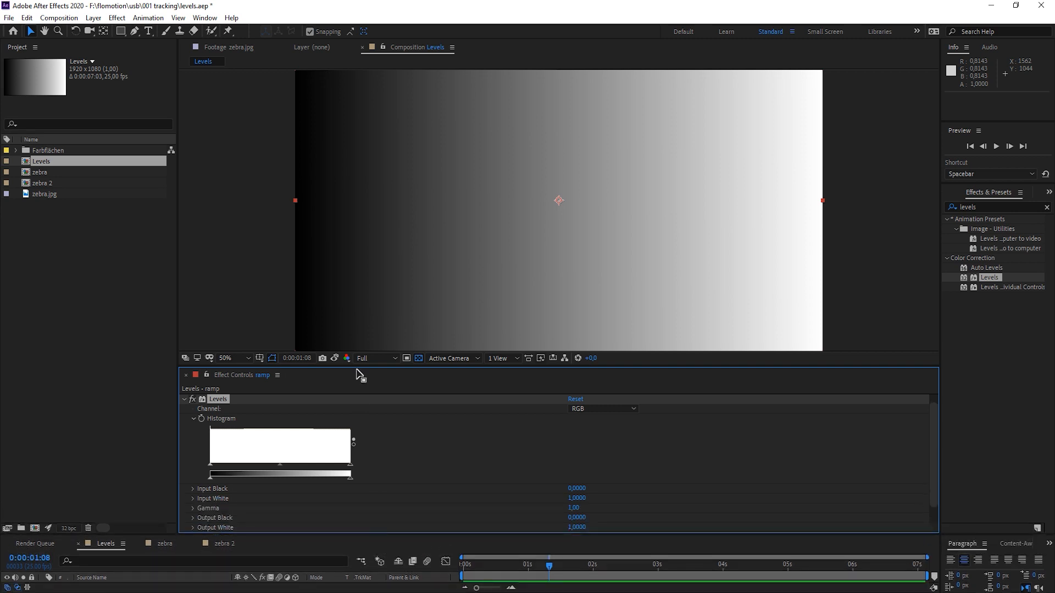
mouse_move(369, 367)
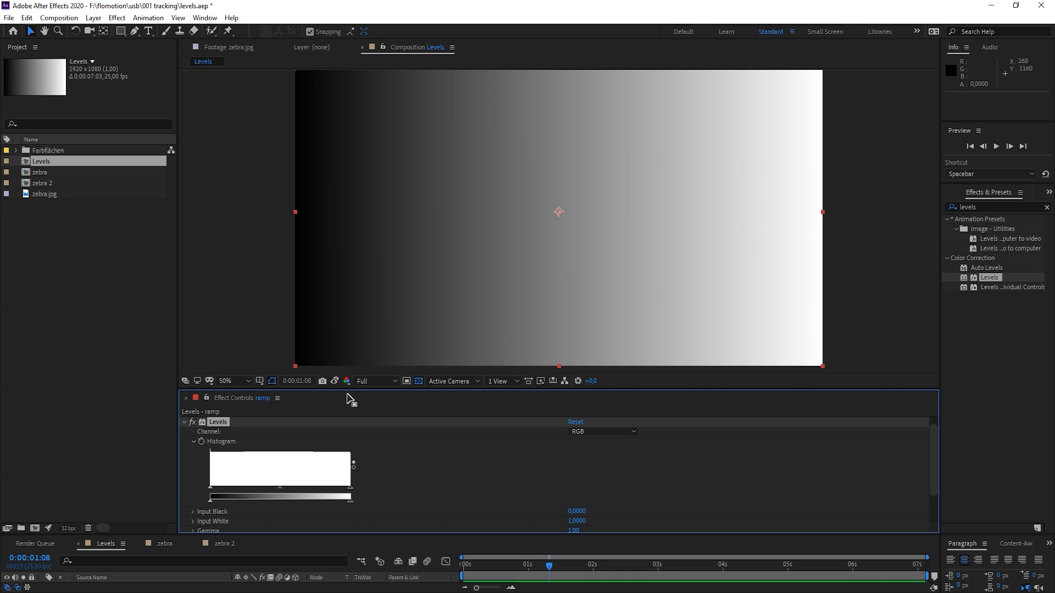
mouse_move(211, 502)
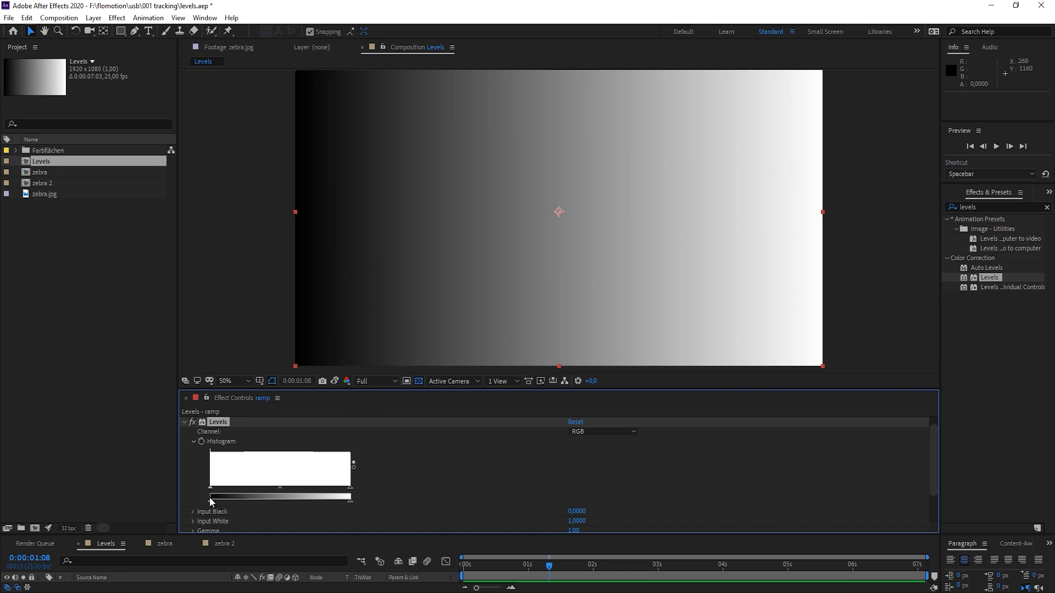
mouse_move(348, 501)
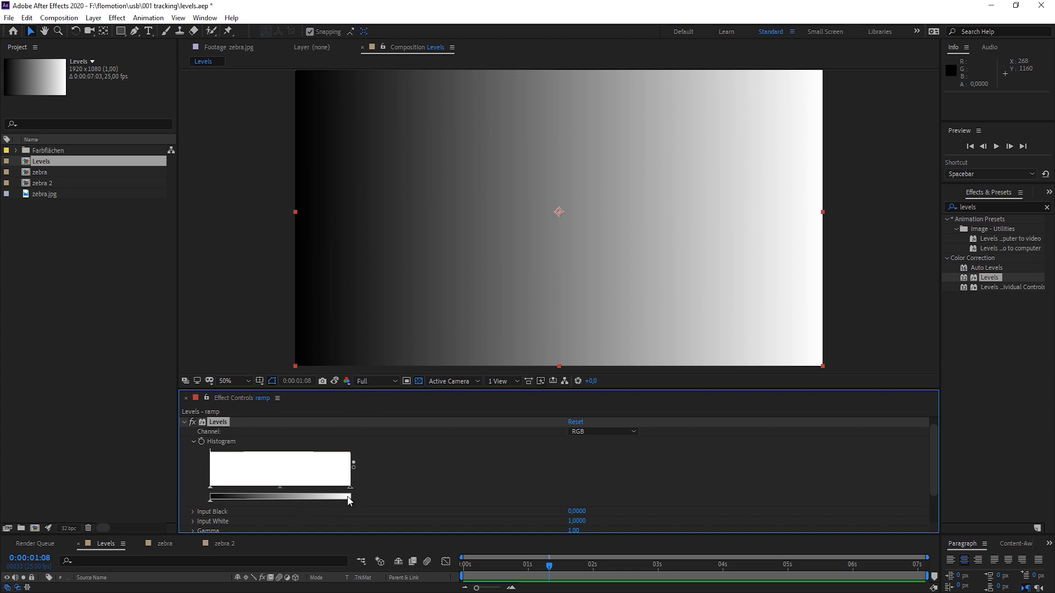
scroll("down", 3)
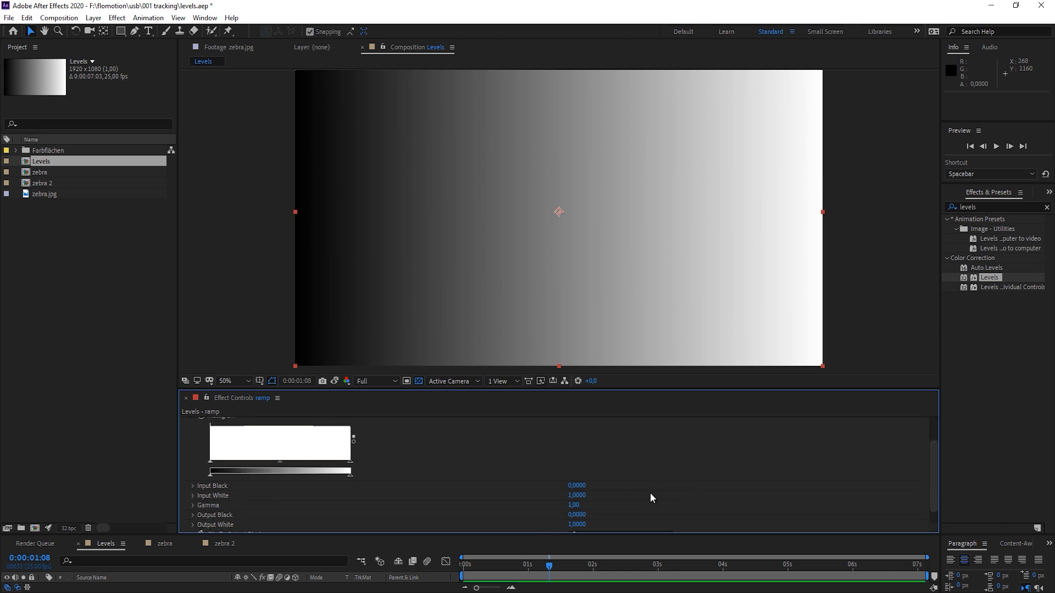
scroll("down", 3)
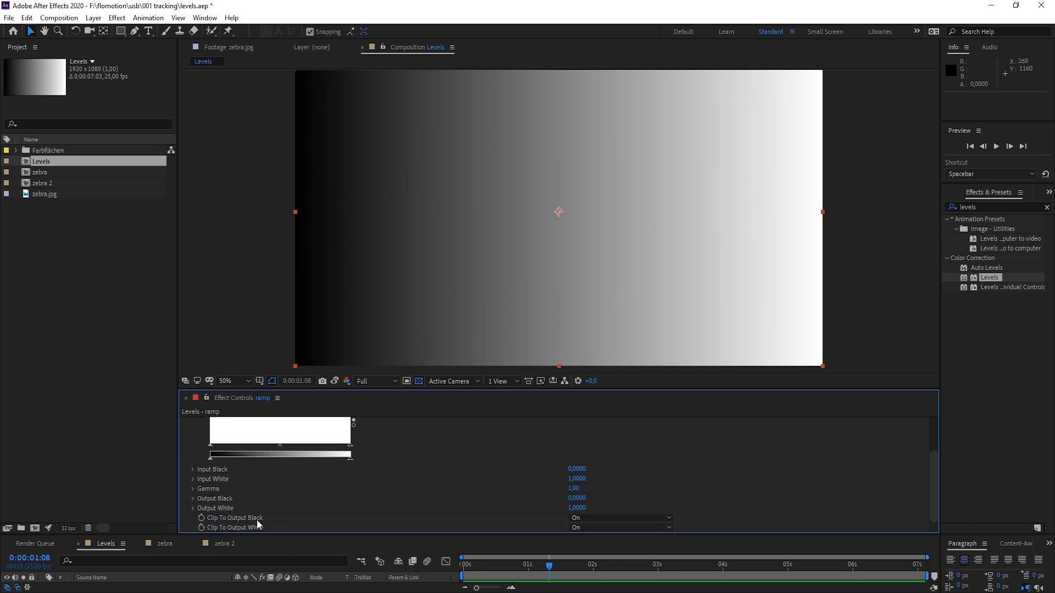
left_click(618, 527)
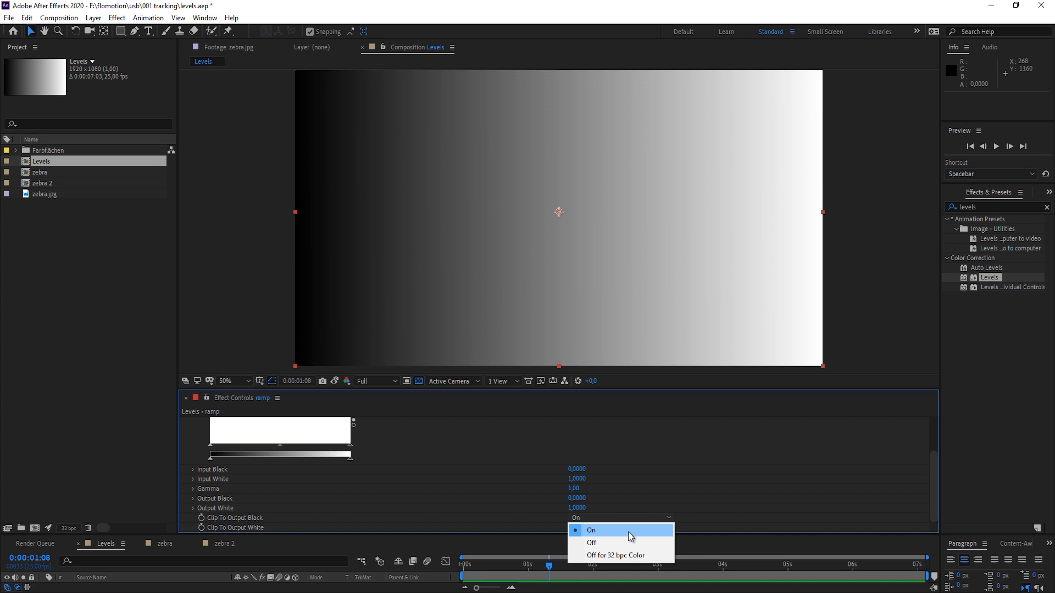
mouse_move(624, 534)
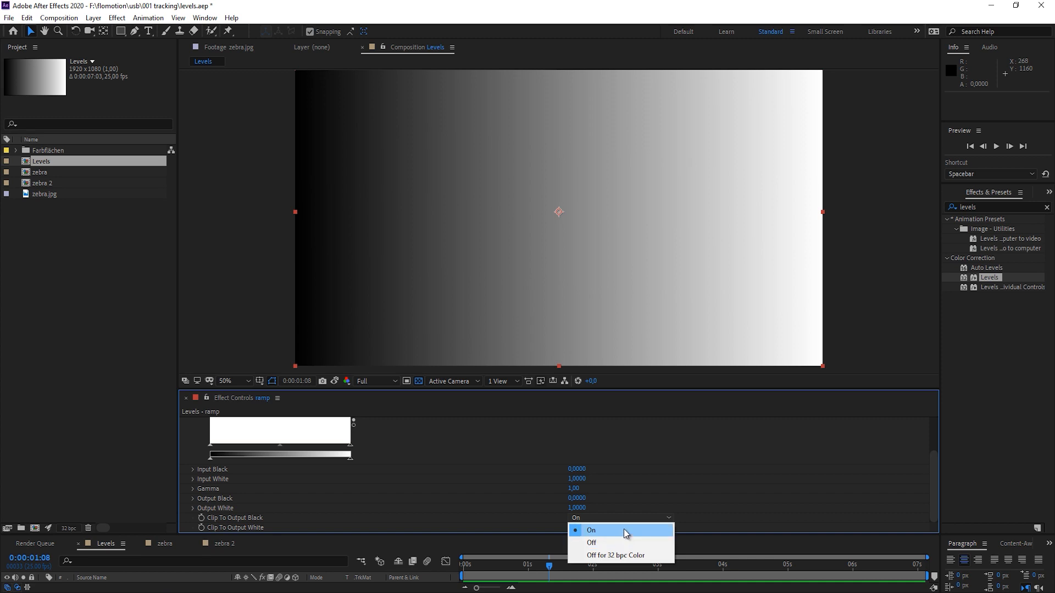
left_click(591, 529)
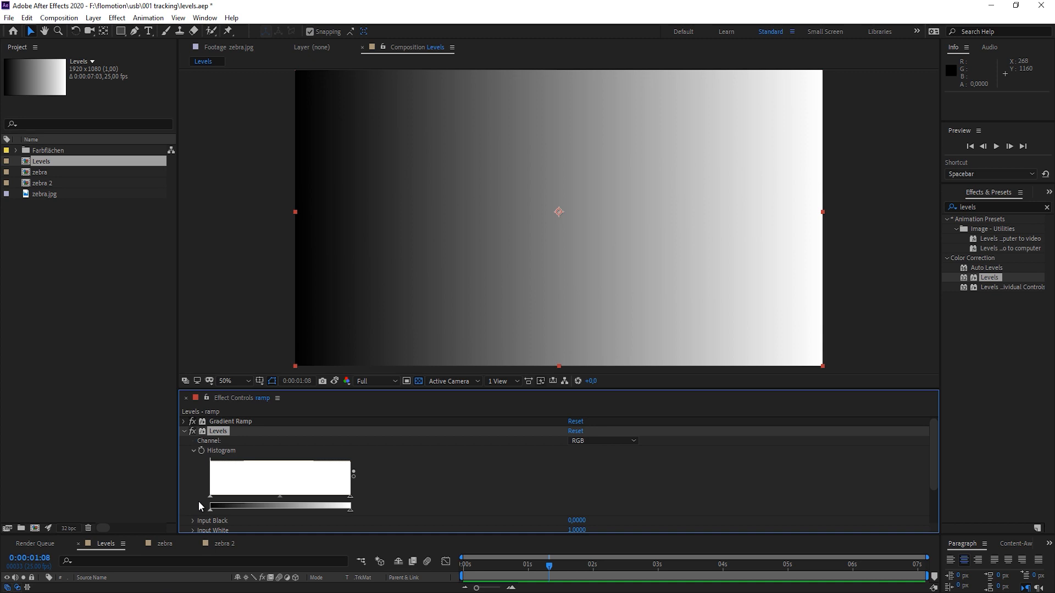
mouse_move(358, 503)
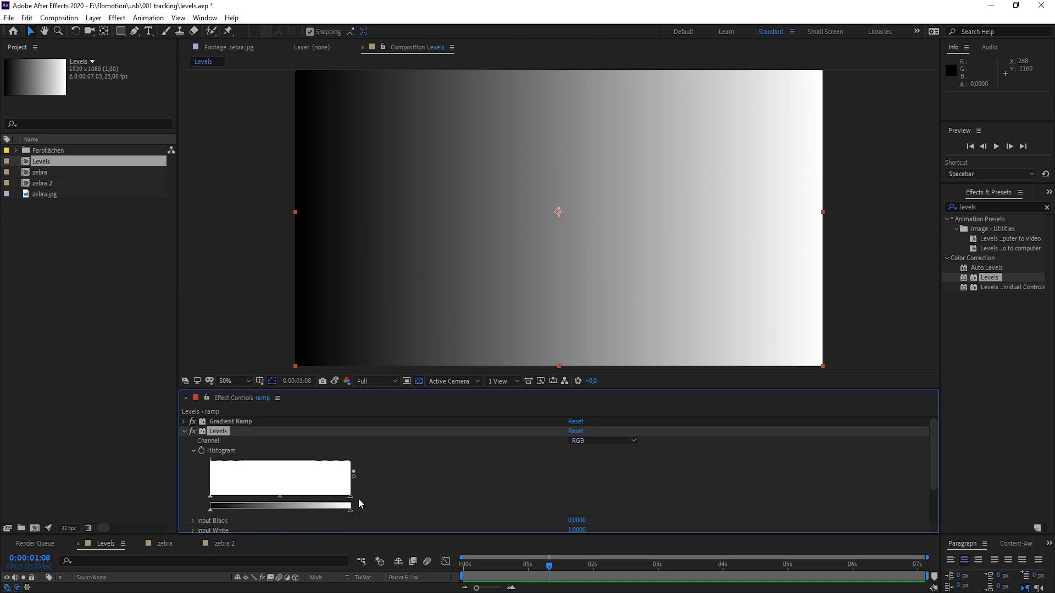
mouse_move(211, 515)
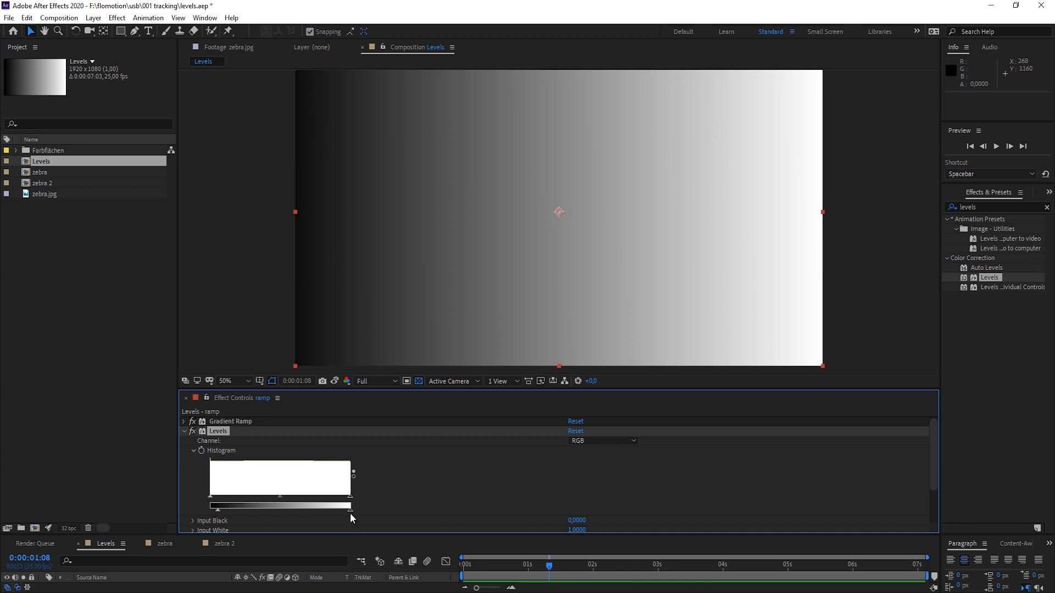
mouse_move(222, 514)
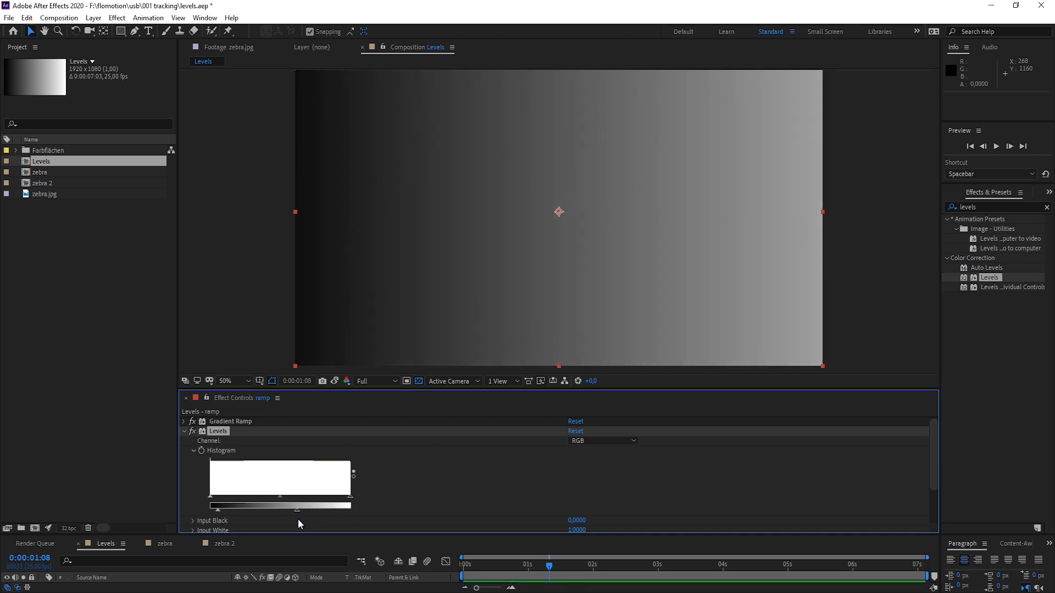
mouse_move(218, 519)
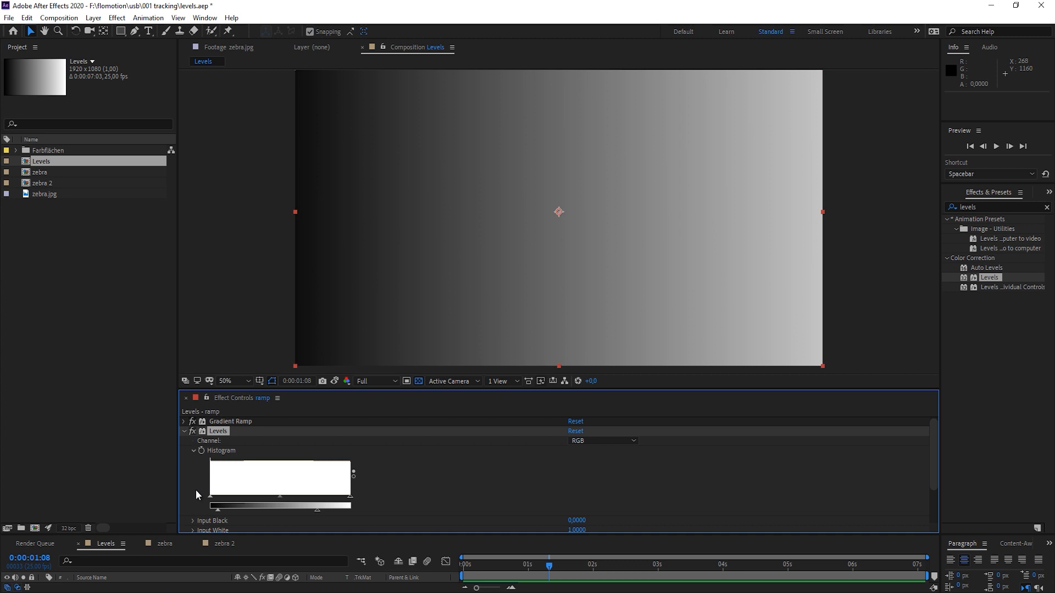
mouse_move(213, 469)
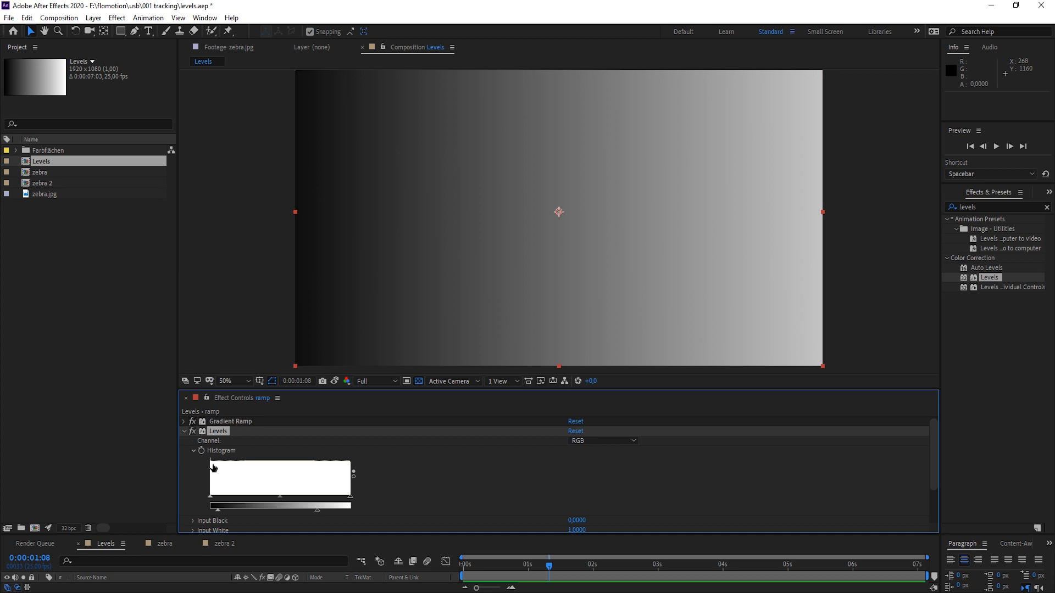
mouse_move(205, 496)
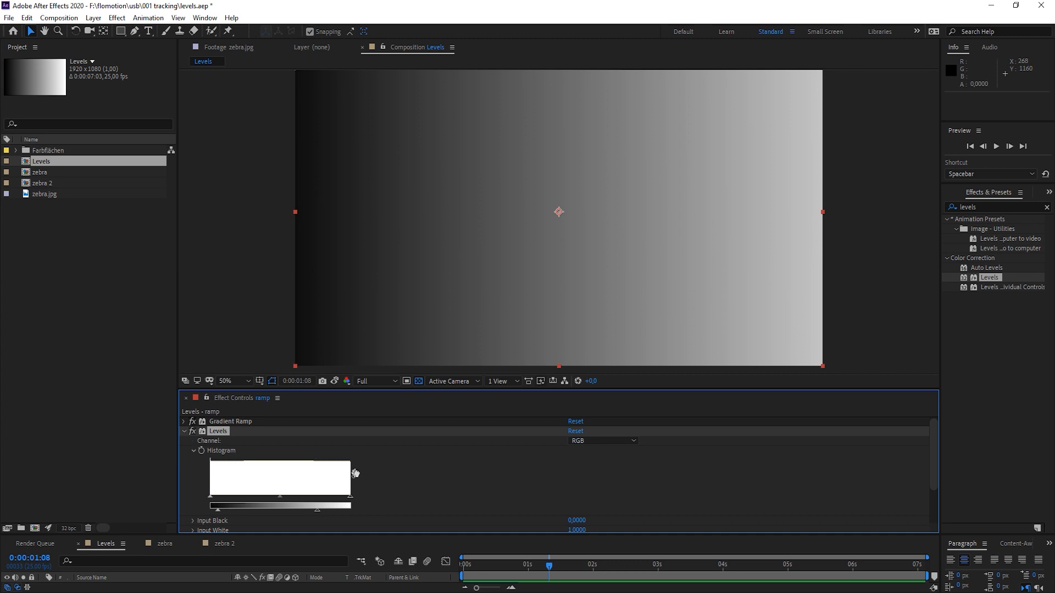
mouse_move(221, 523)
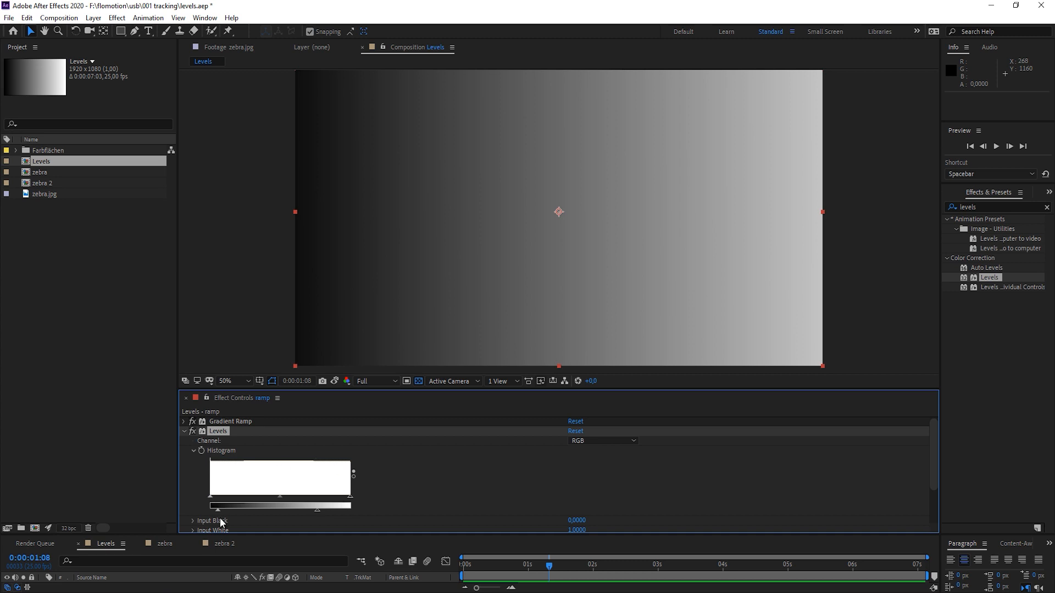
mouse_move(216, 515)
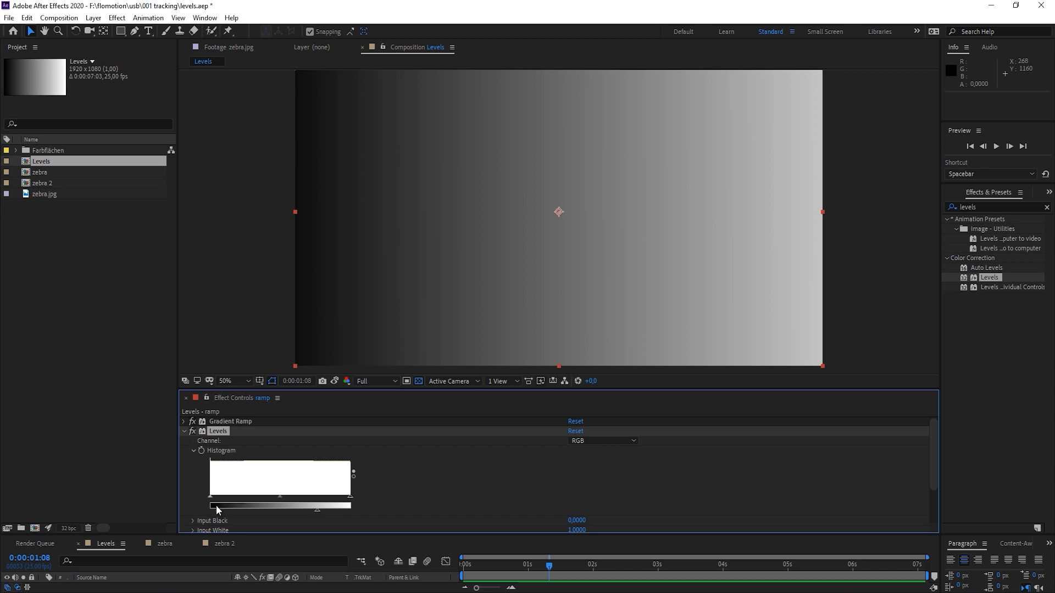
mouse_move(319, 514)
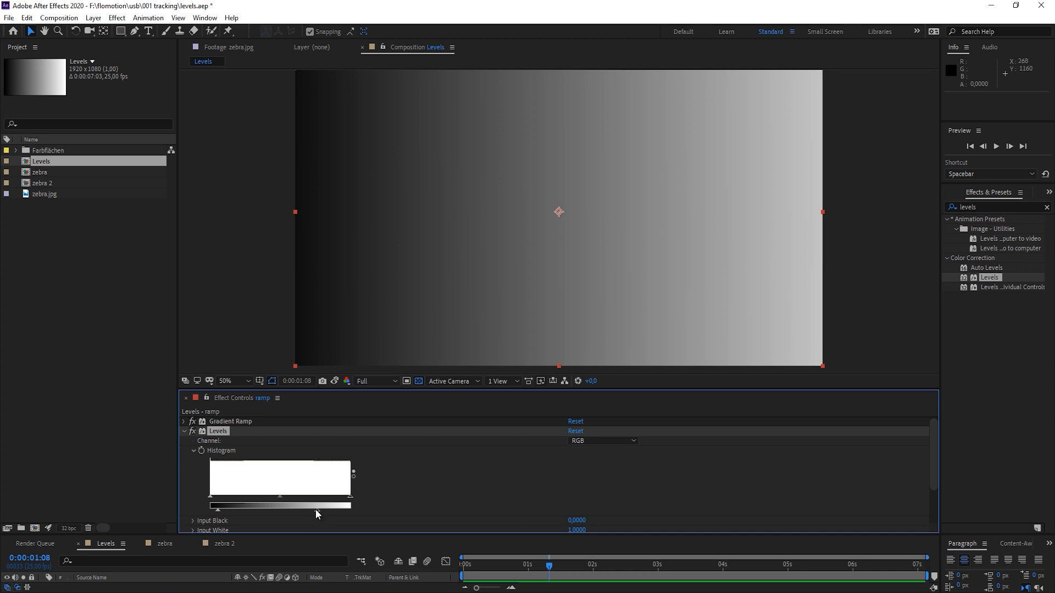
mouse_move(350, 498)
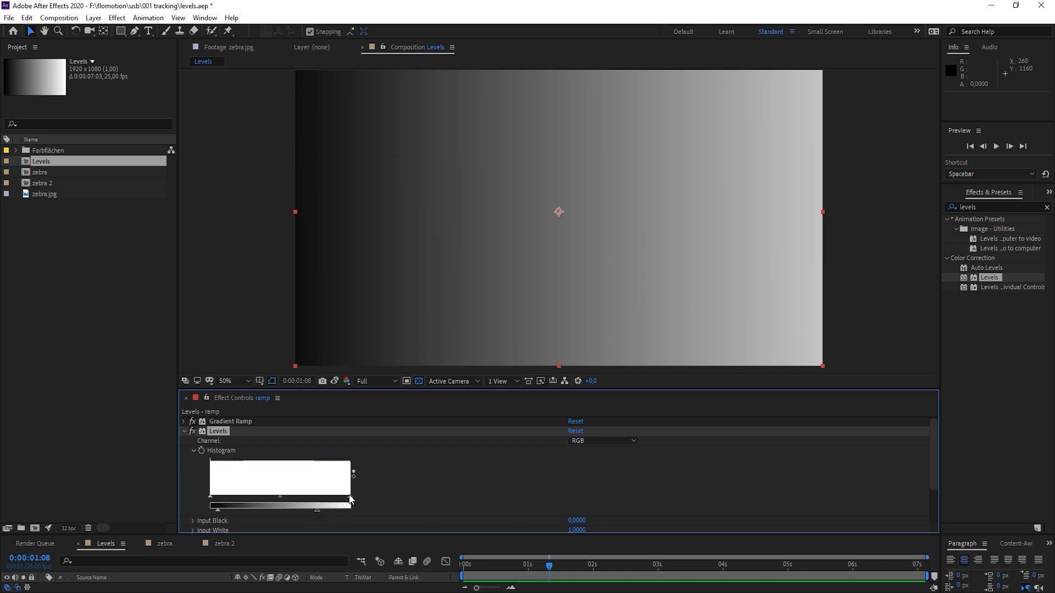
mouse_move(318, 517)
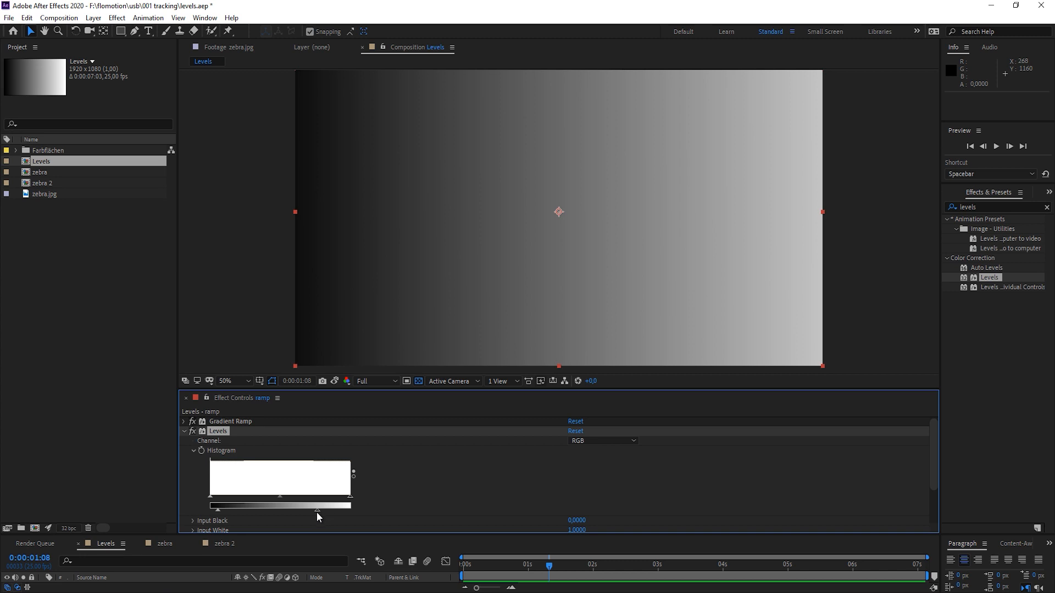
mouse_move(220, 514)
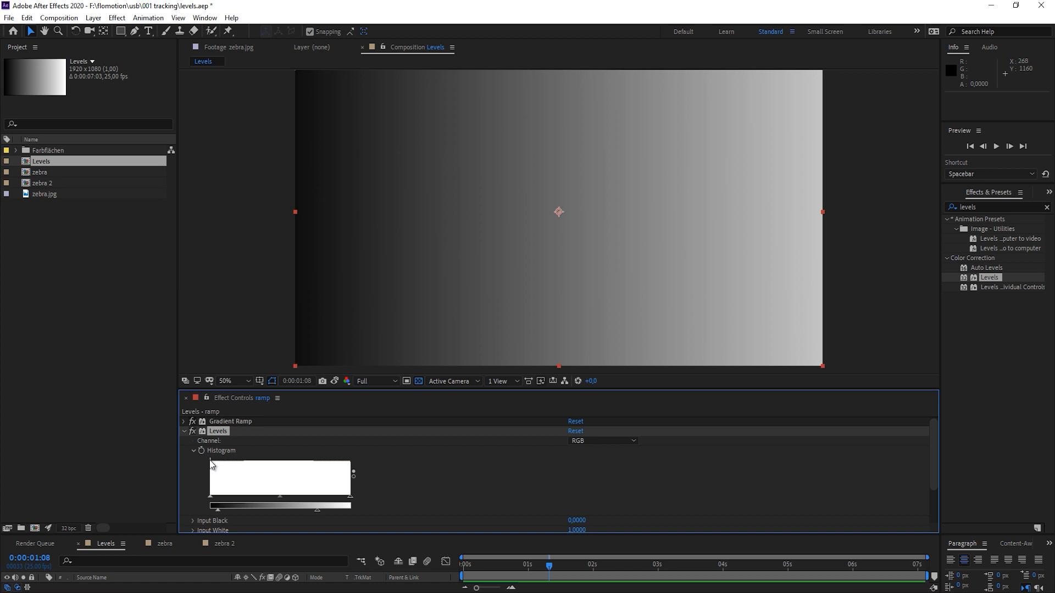
mouse_move(226, 443)
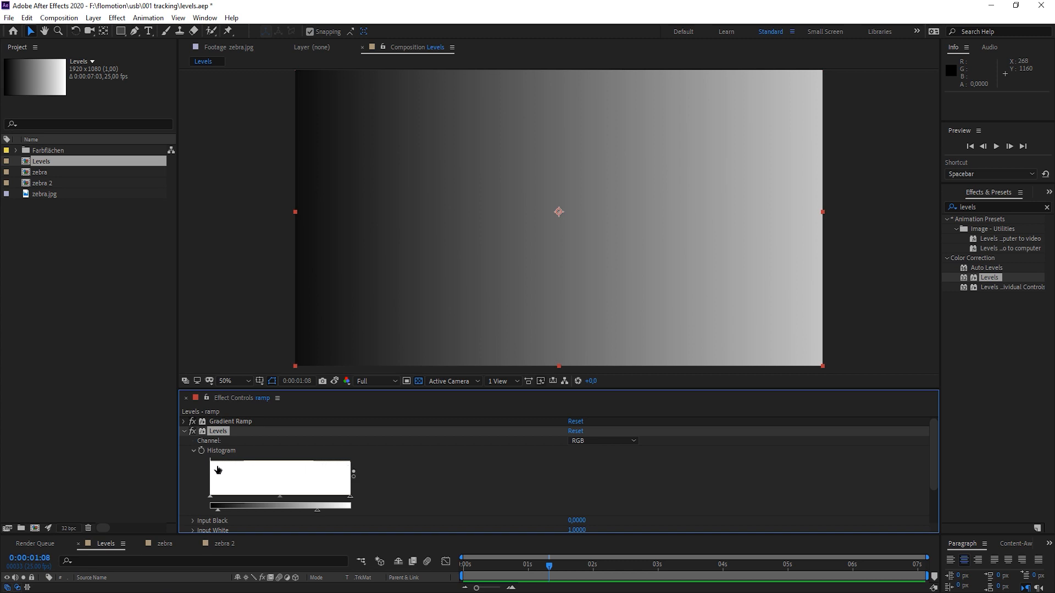
mouse_move(717, 213)
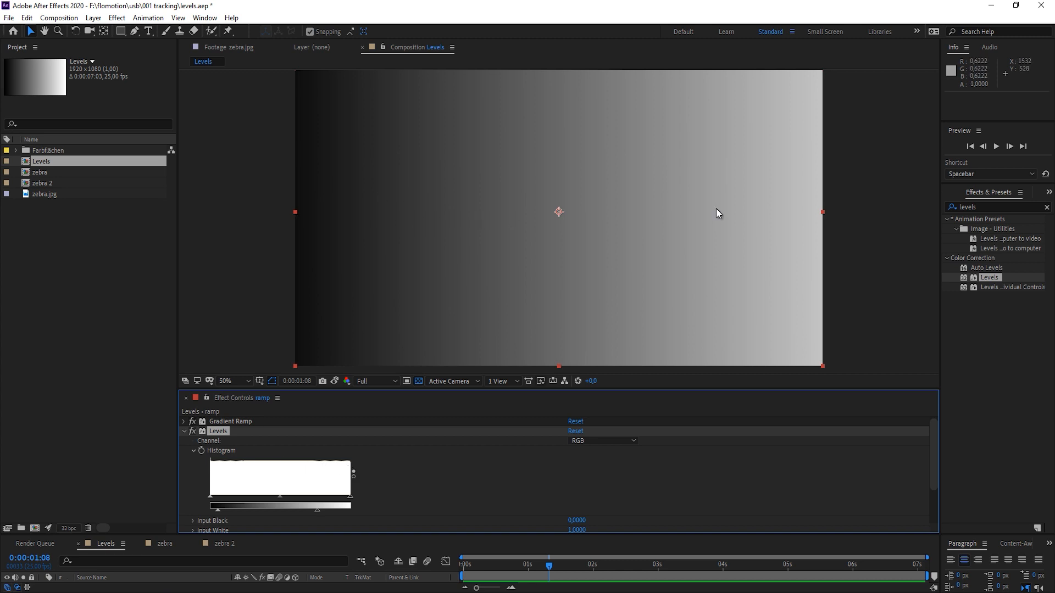
mouse_move(809, 234)
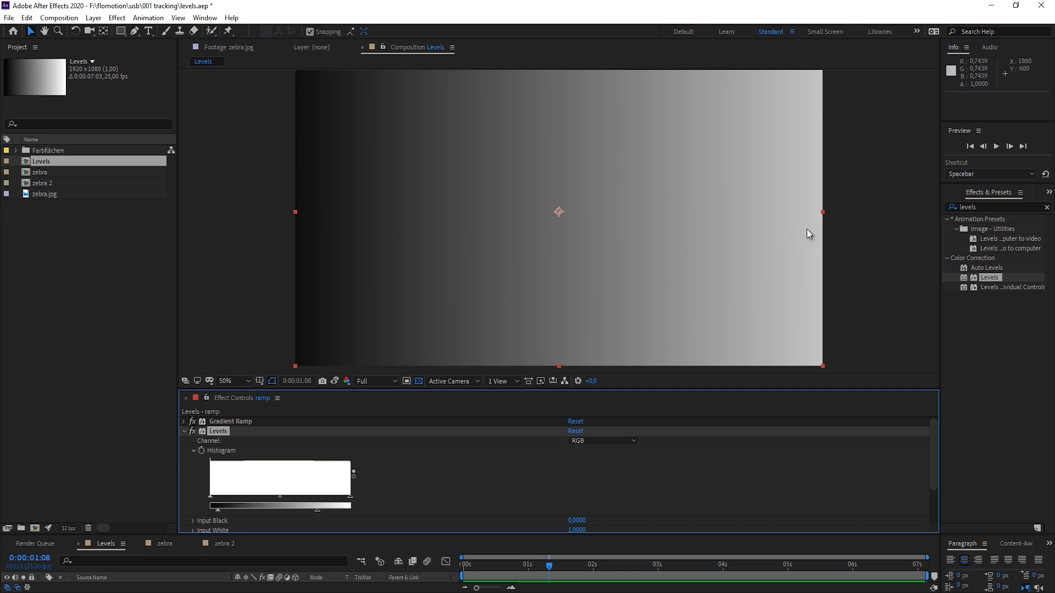
mouse_move(281, 500)
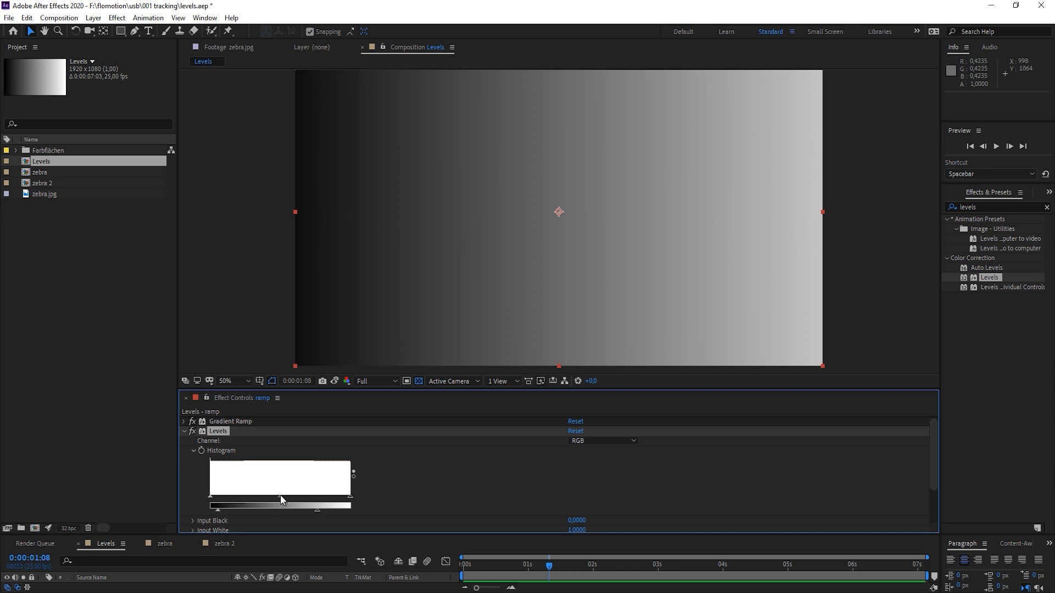
mouse_move(562, 249)
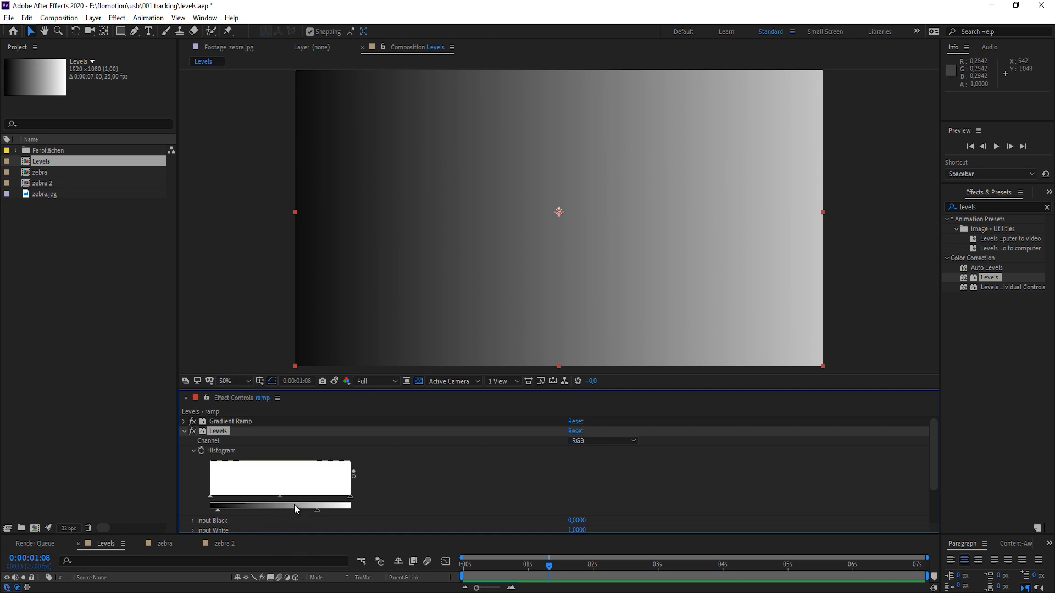
mouse_move(282, 502)
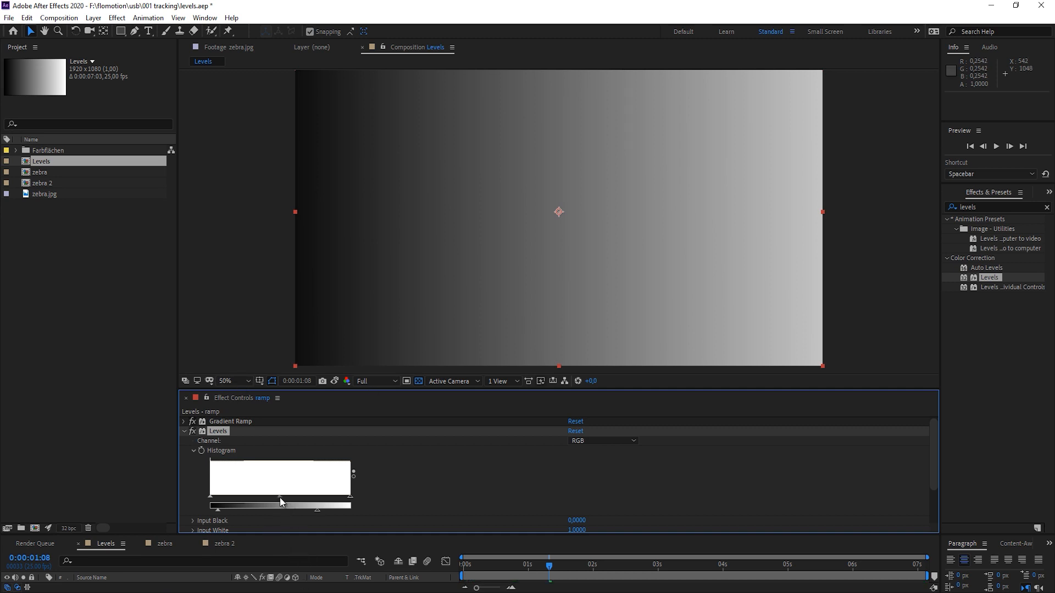
mouse_move(476, 261)
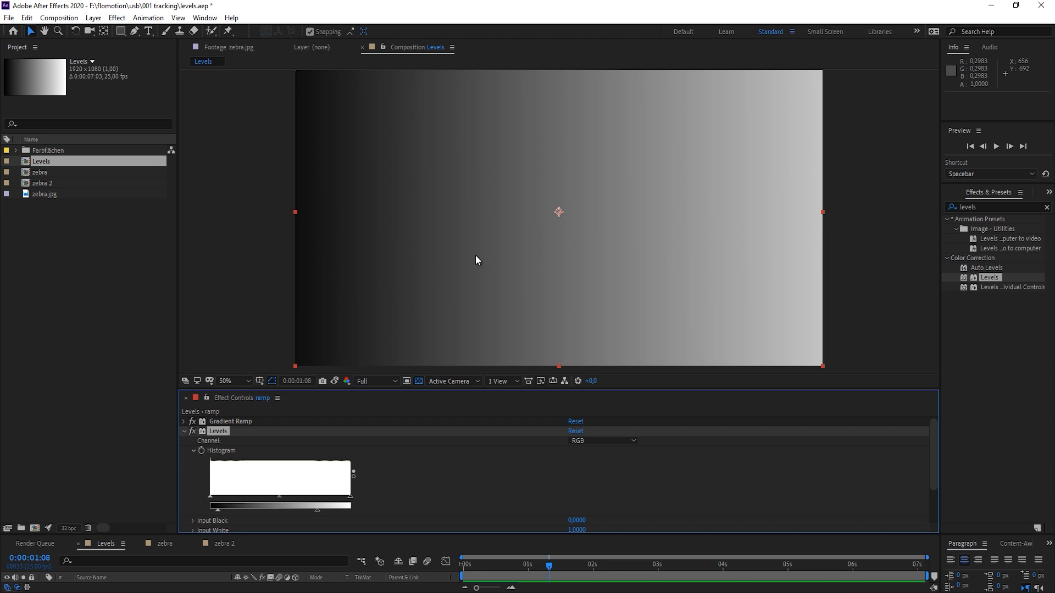
mouse_move(501, 292)
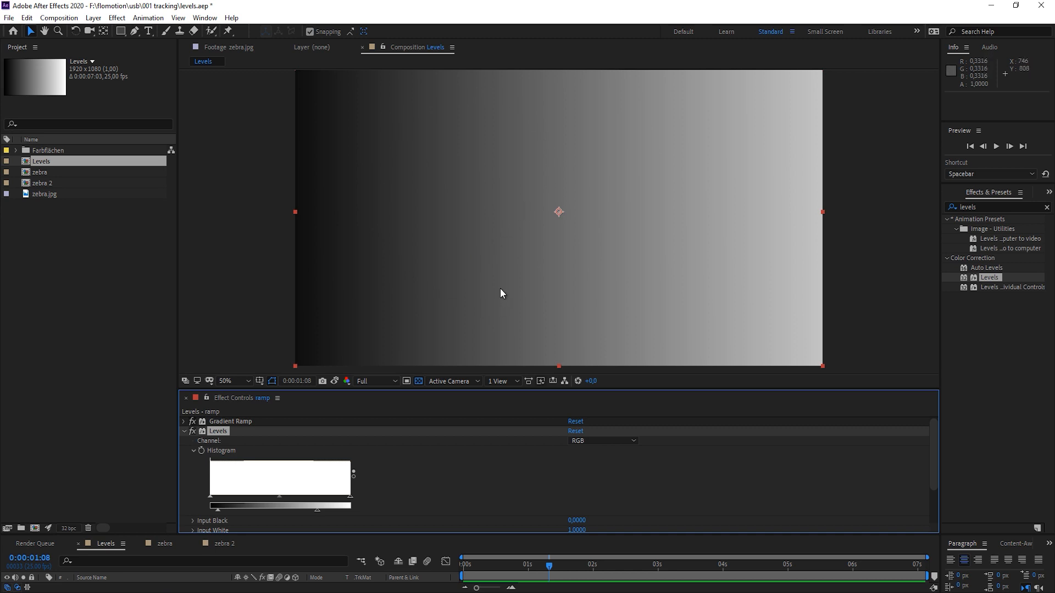
mouse_move(497, 283)
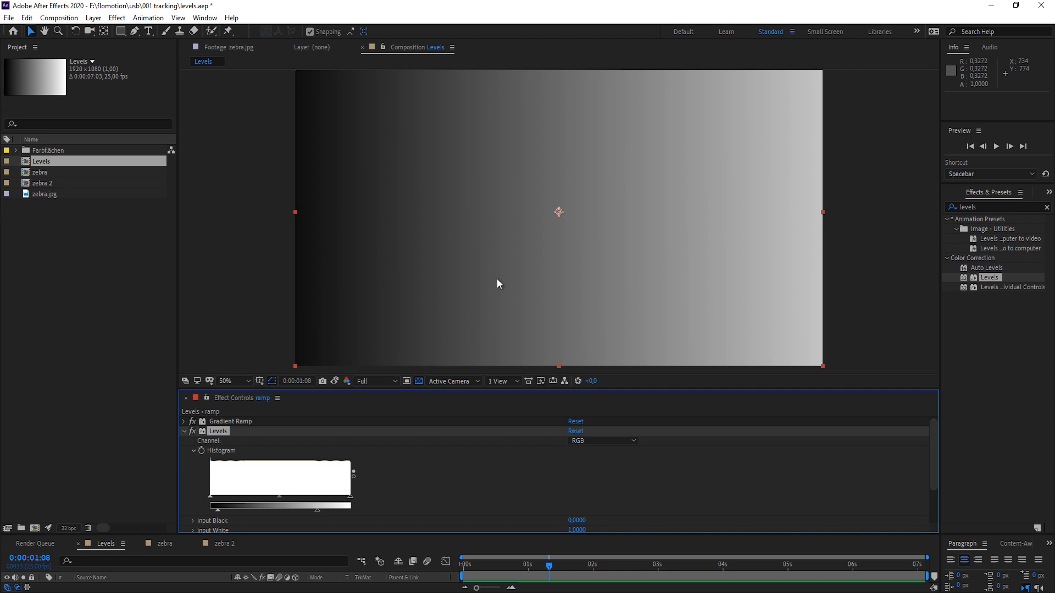
mouse_move(283, 501)
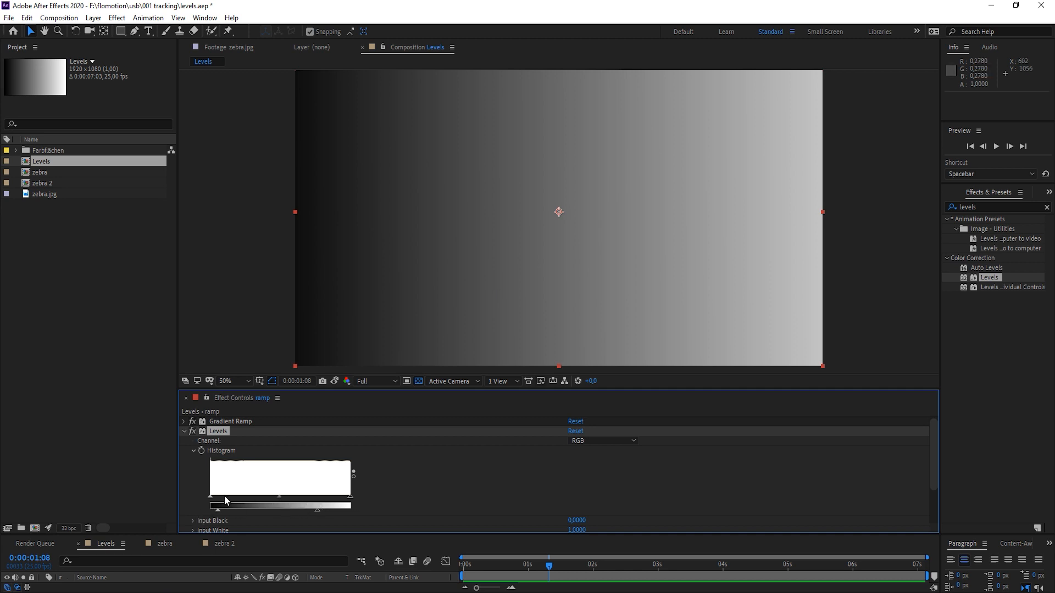
mouse_move(260, 444)
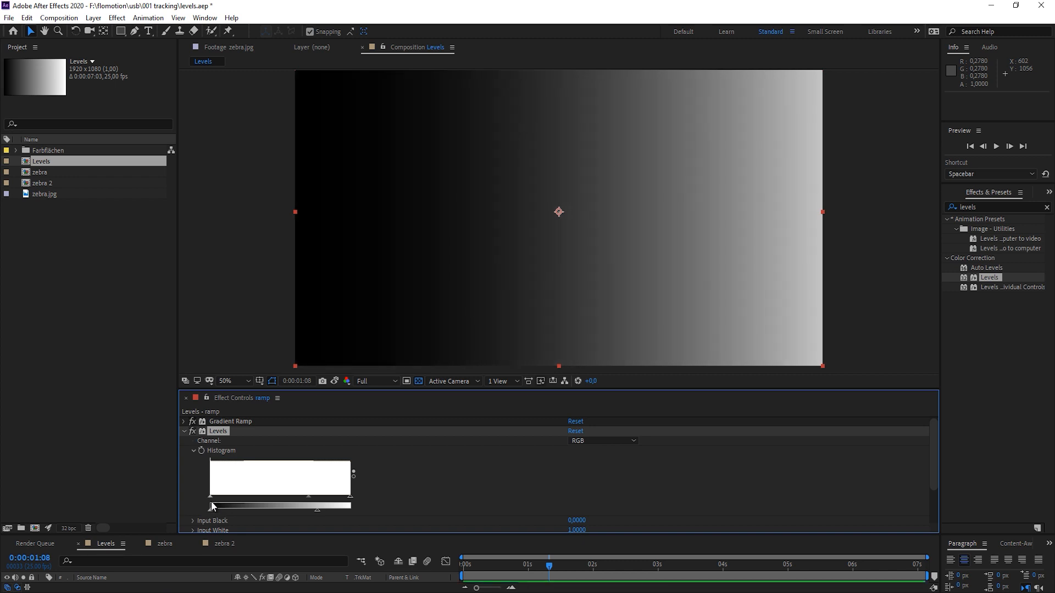
mouse_move(313, 472)
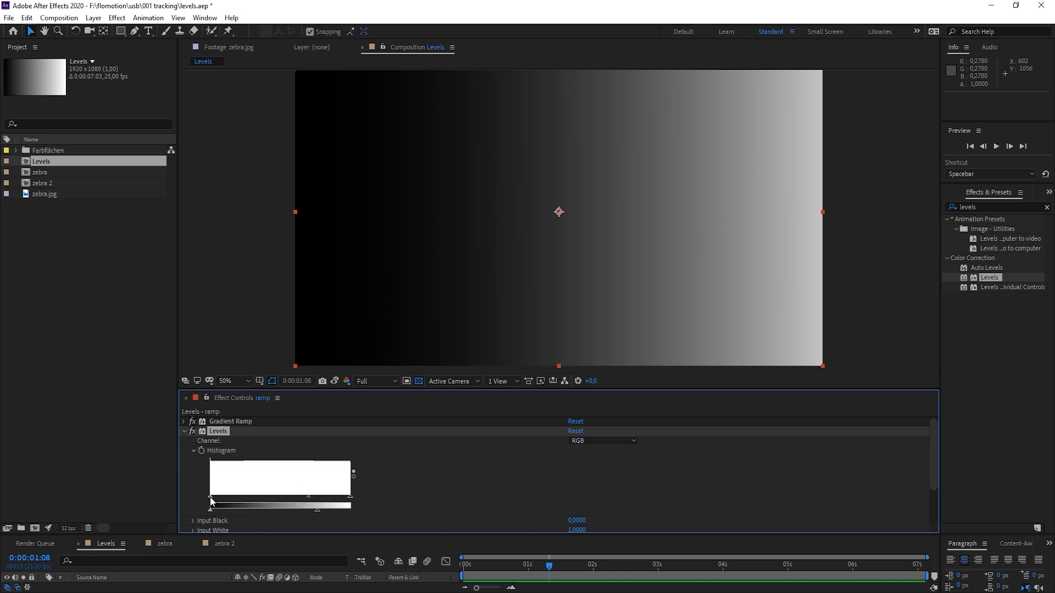
mouse_move(311, 501)
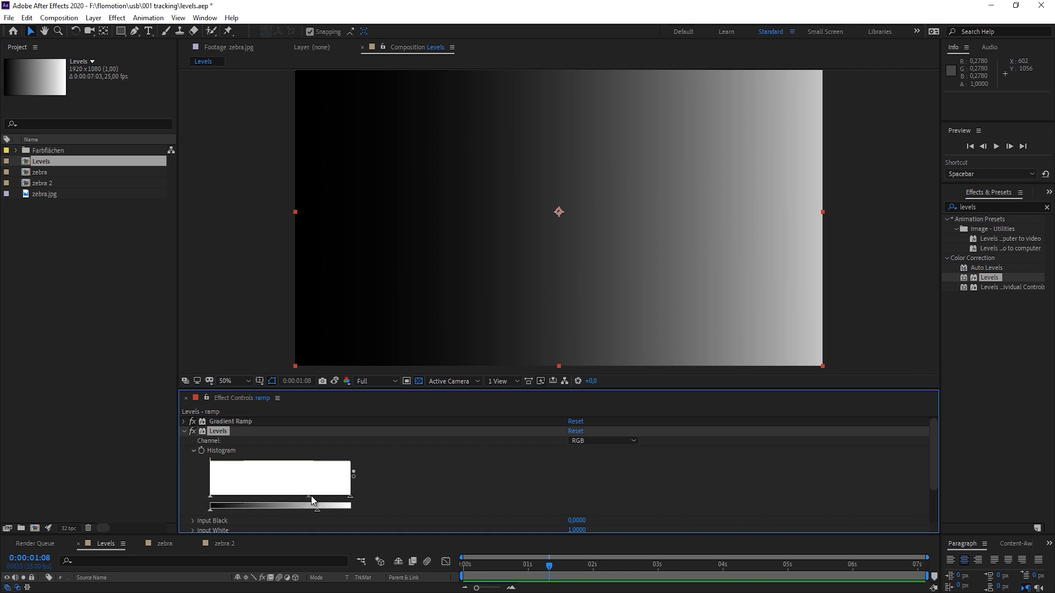
mouse_move(379, 499)
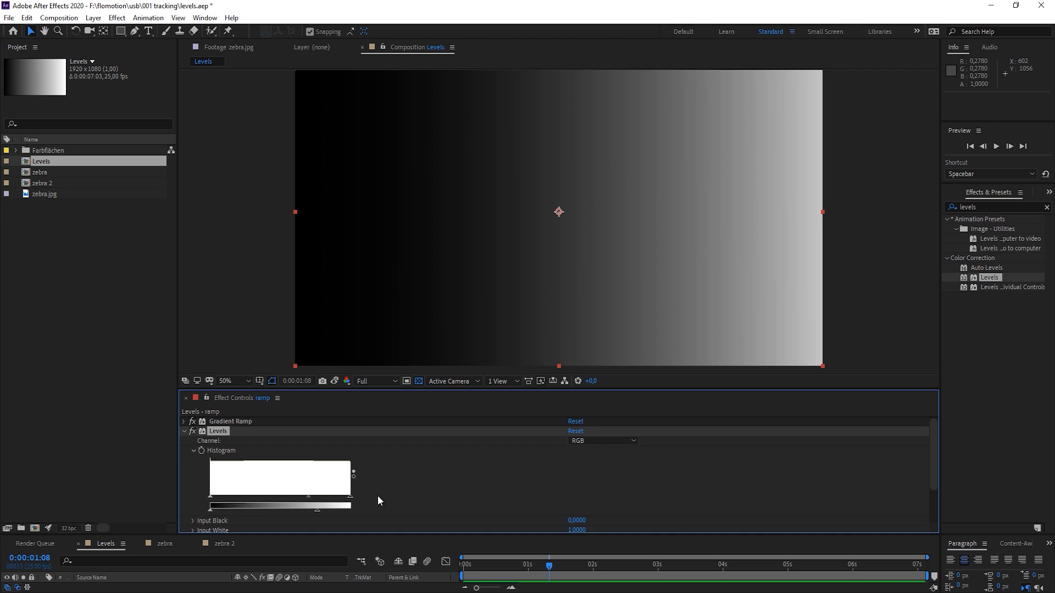
mouse_move(313, 505)
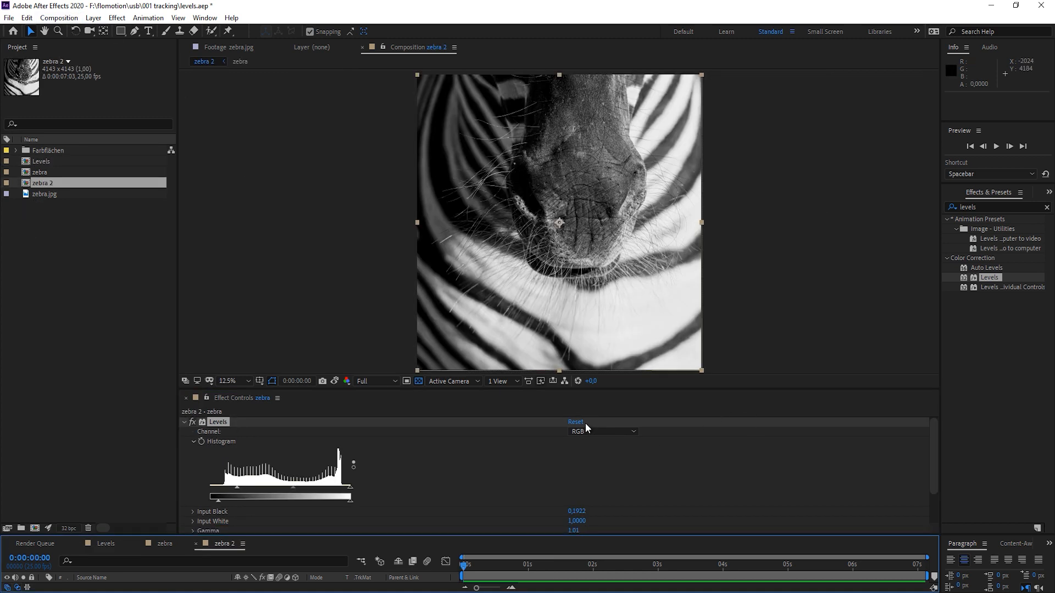
mouse_move(576, 425)
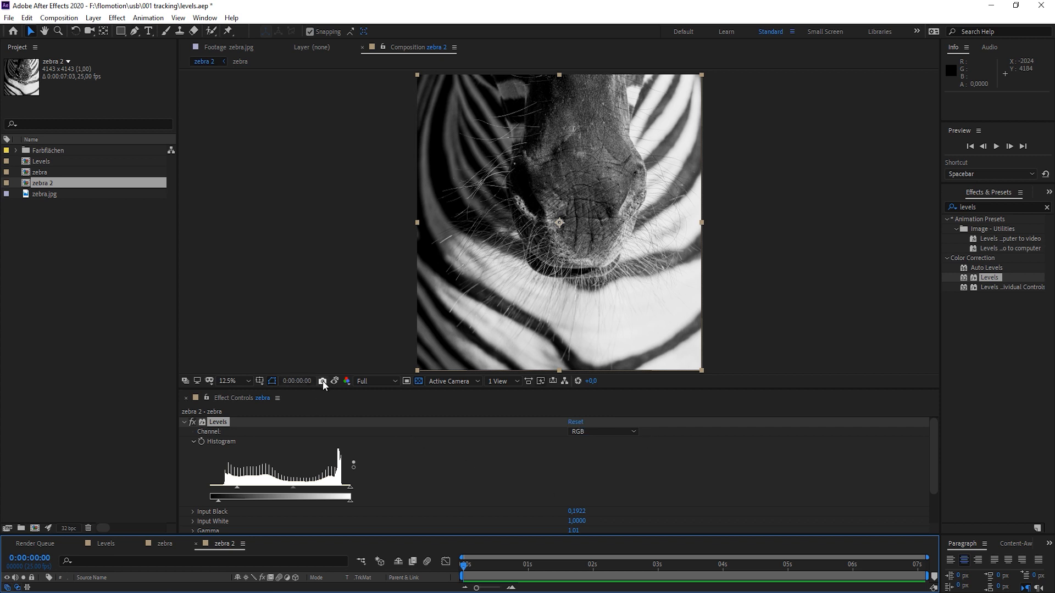
mouse_move(323, 381)
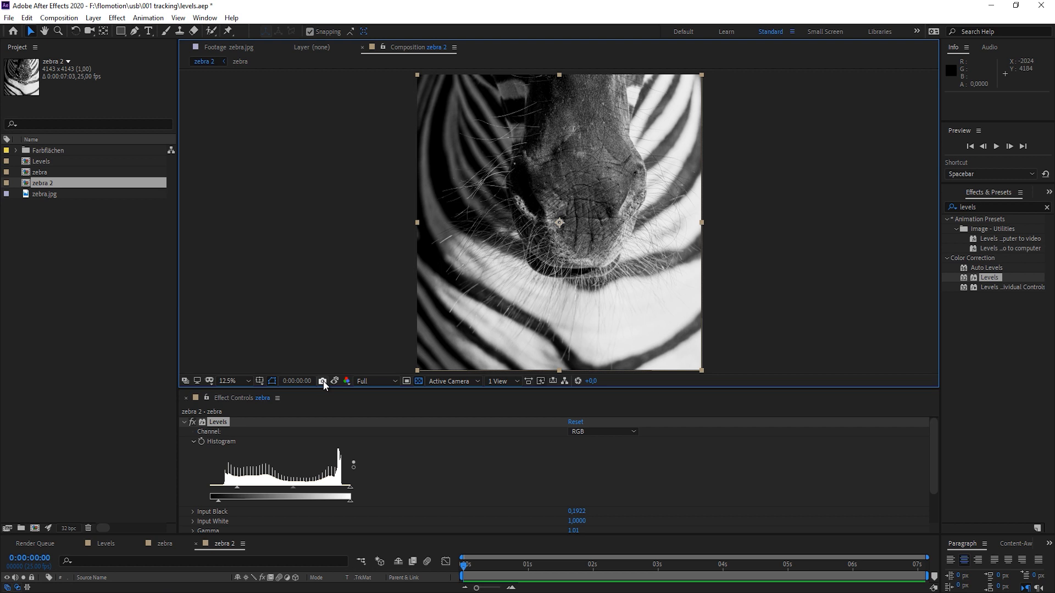
mouse_move(345, 381)
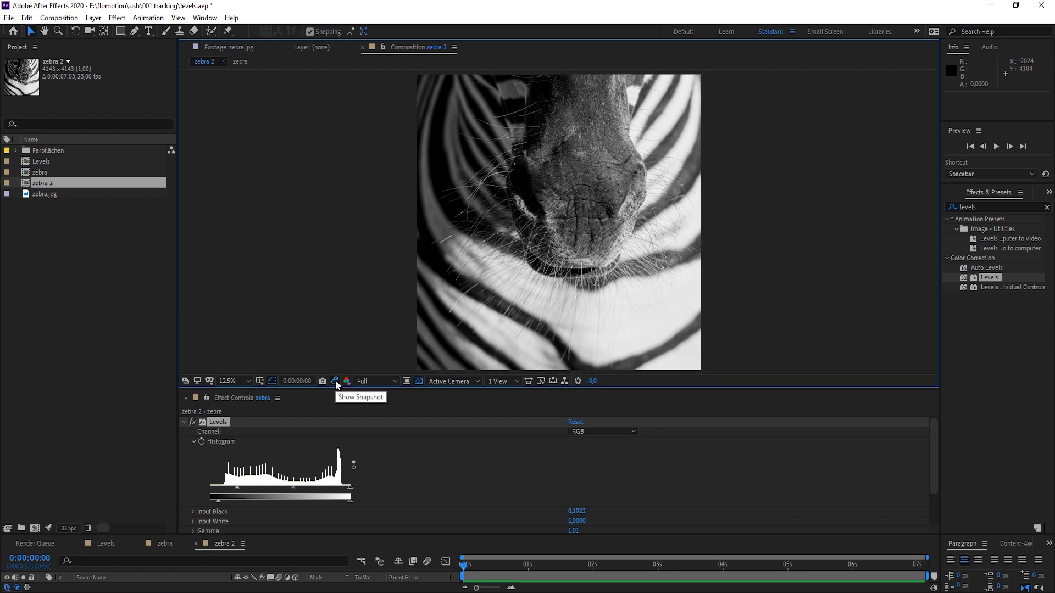
Step: Reset the zebra's Levels effect so input black returns to 0
left_click(558, 222)
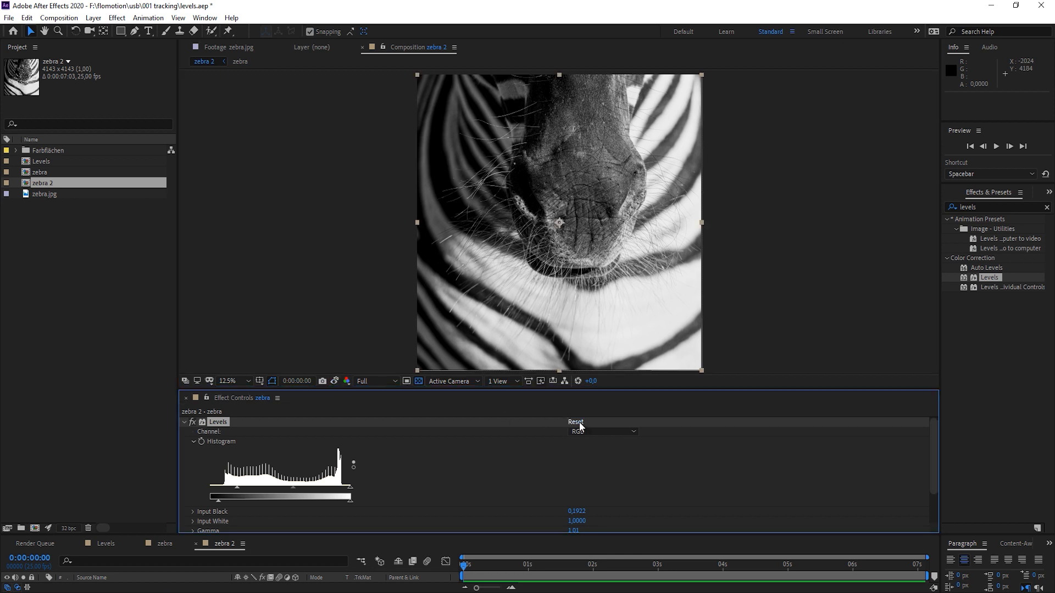
left_click(575, 422)
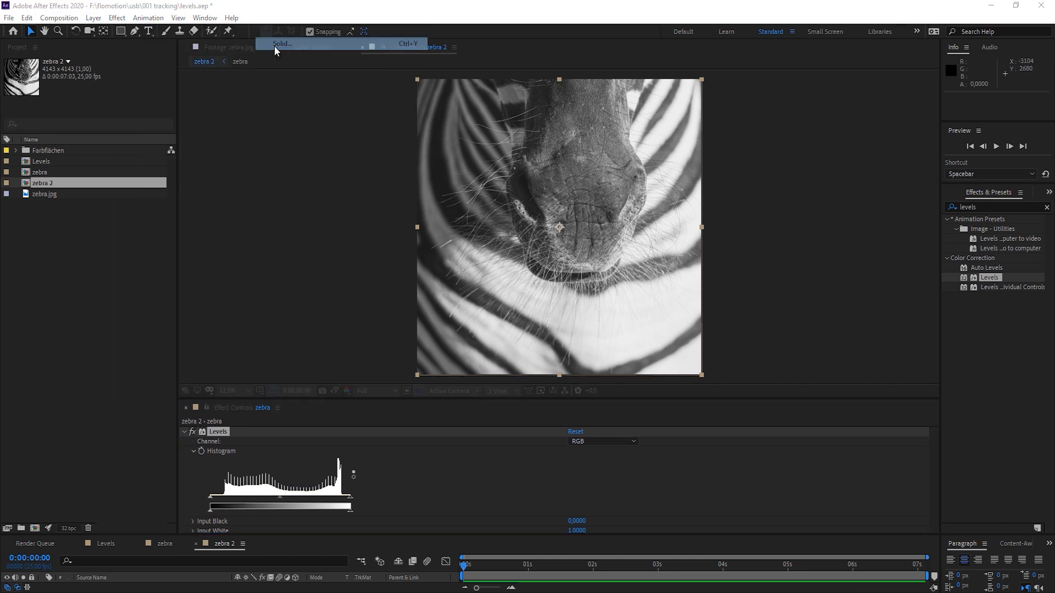
Step: Create 400×400 dark gray, light gray and white solid swatches over the zebra photo
left_click(283, 44)
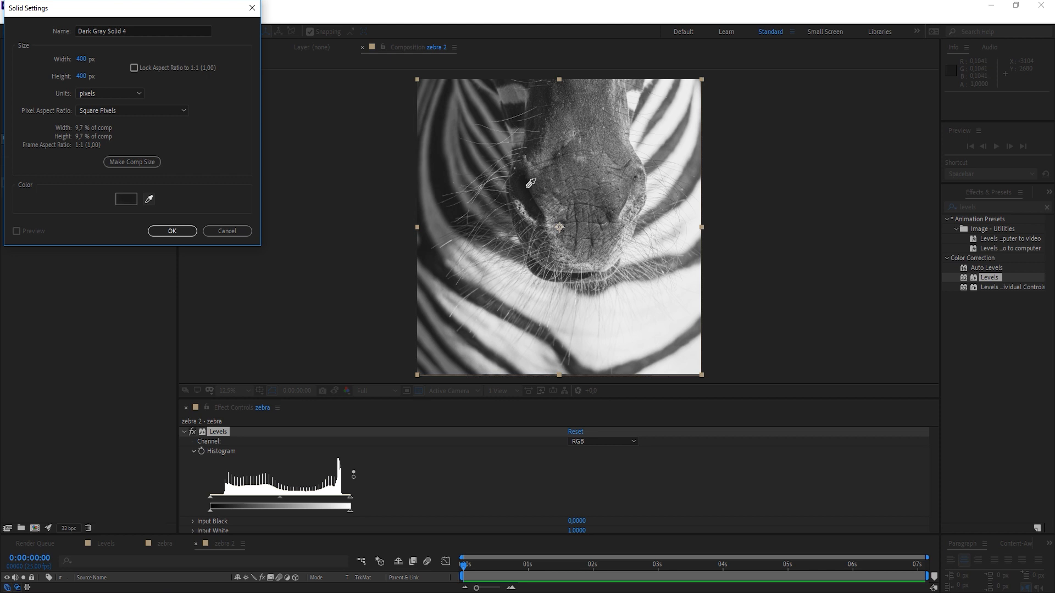
left_click(171, 231)
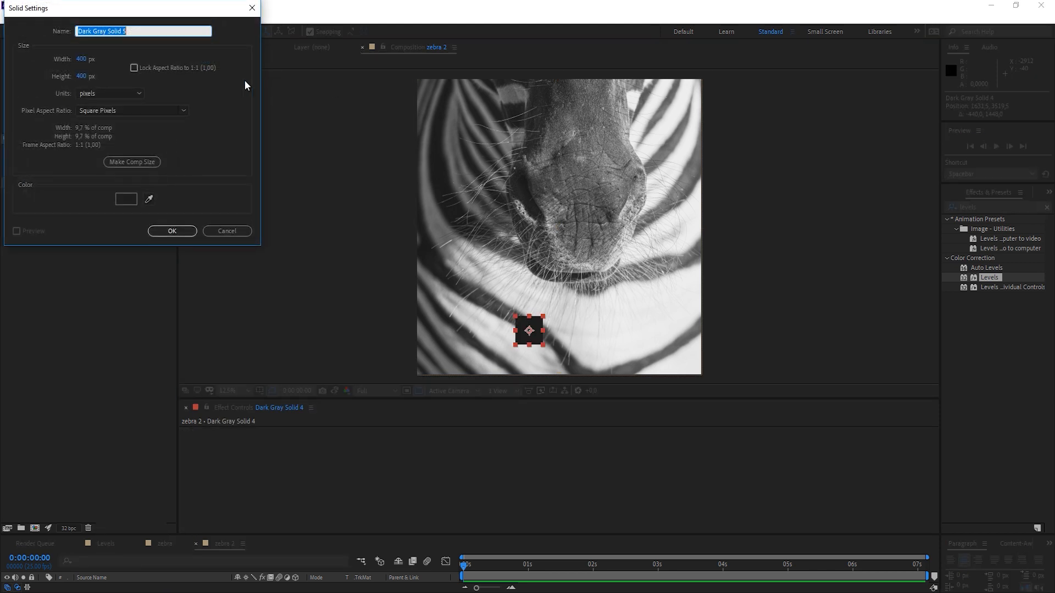
left_click(171, 231)
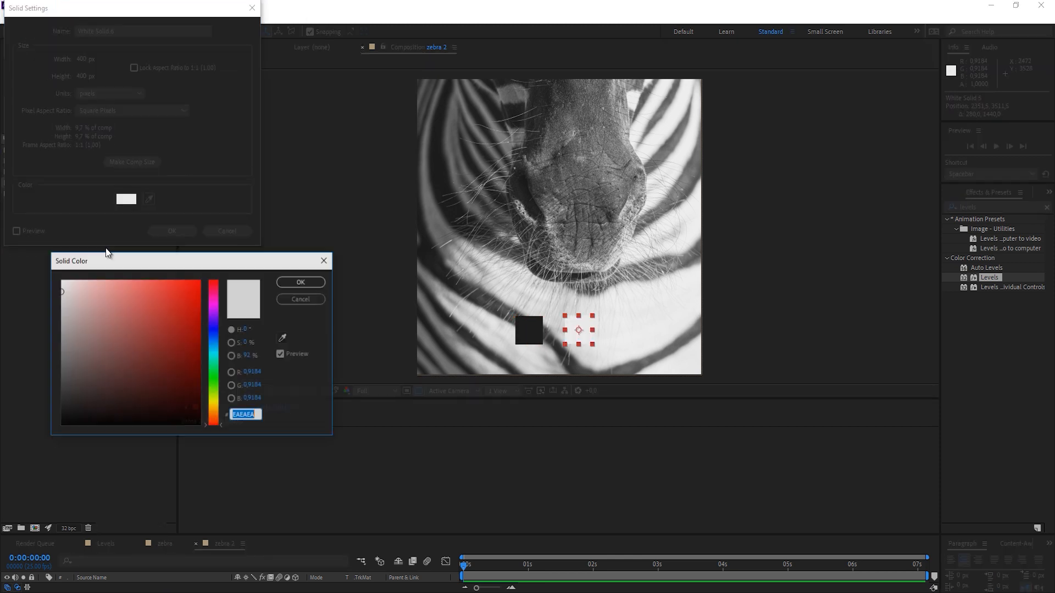
left_click(299, 281)
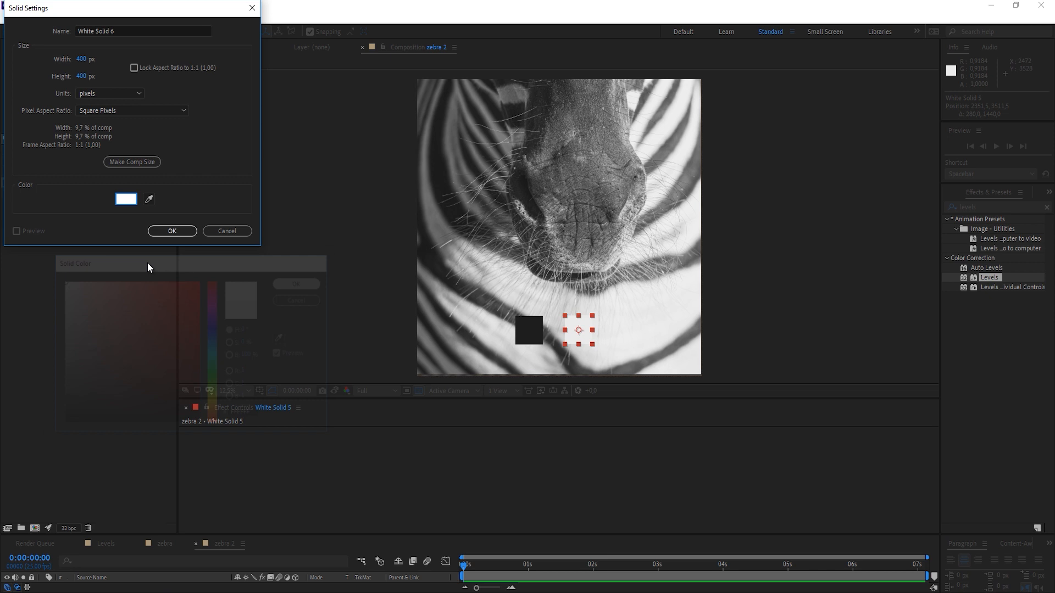
left_click(171, 231)
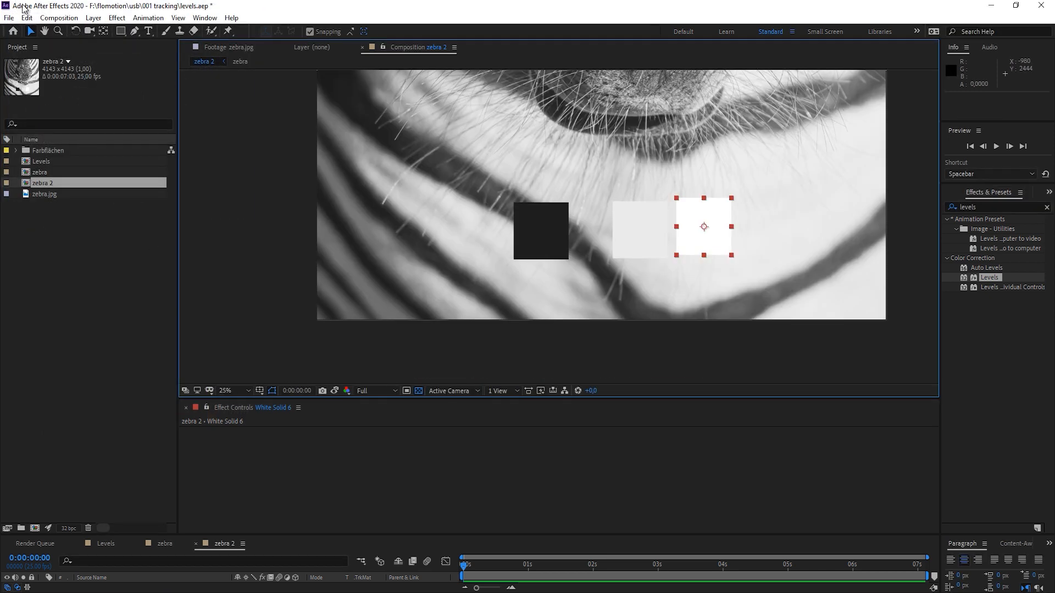
left_click(92, 18)
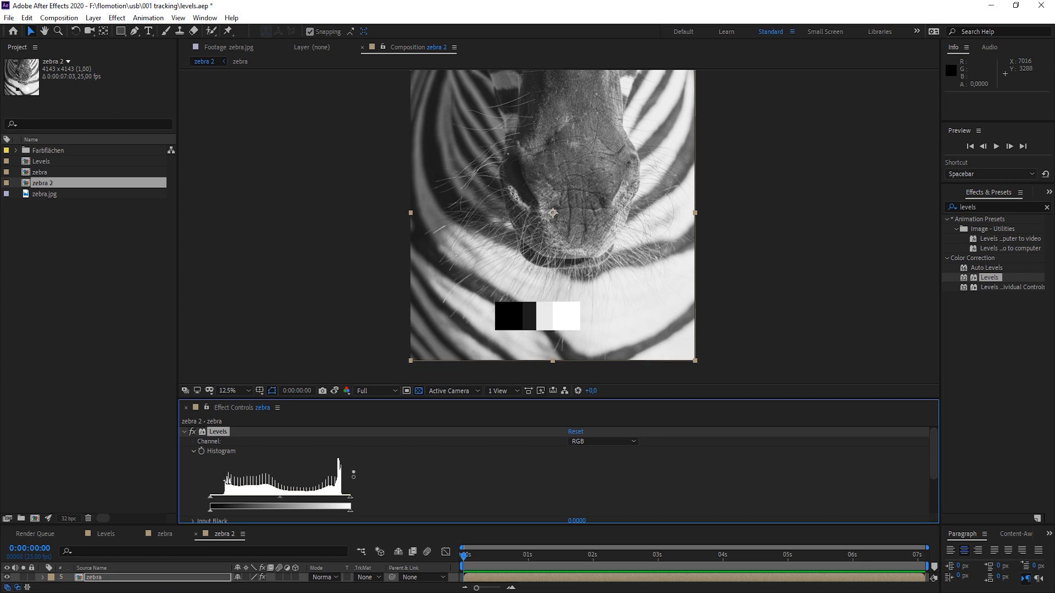
mouse_move(228, 511)
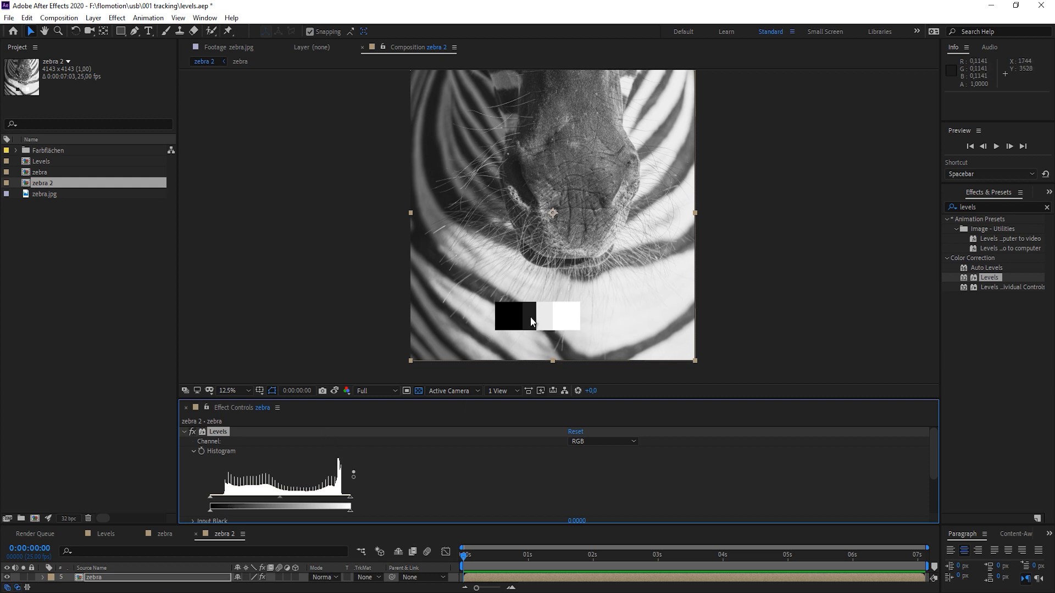
mouse_move(556, 321)
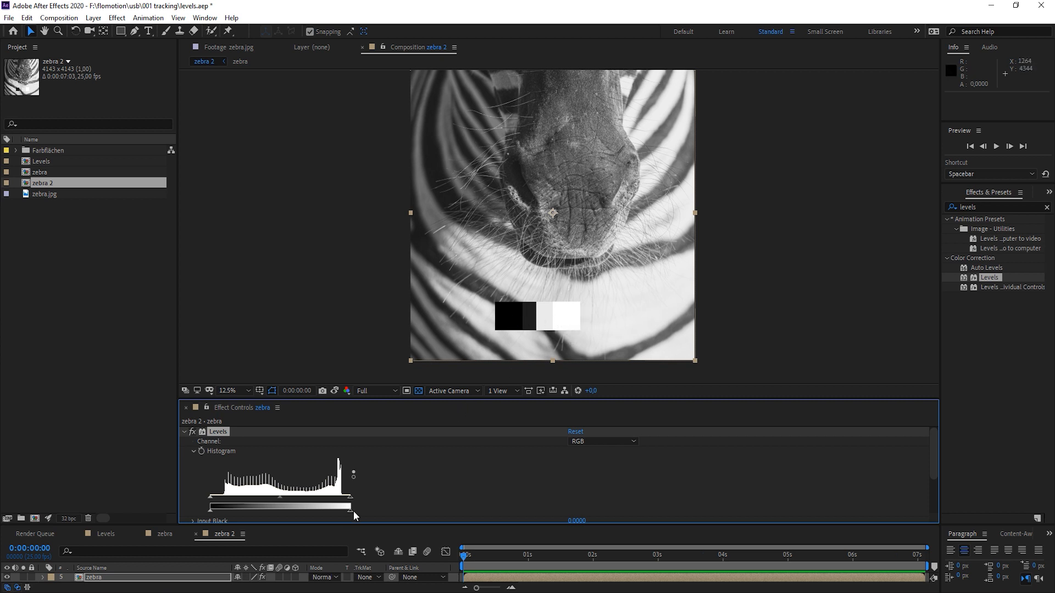
mouse_move(355, 509)
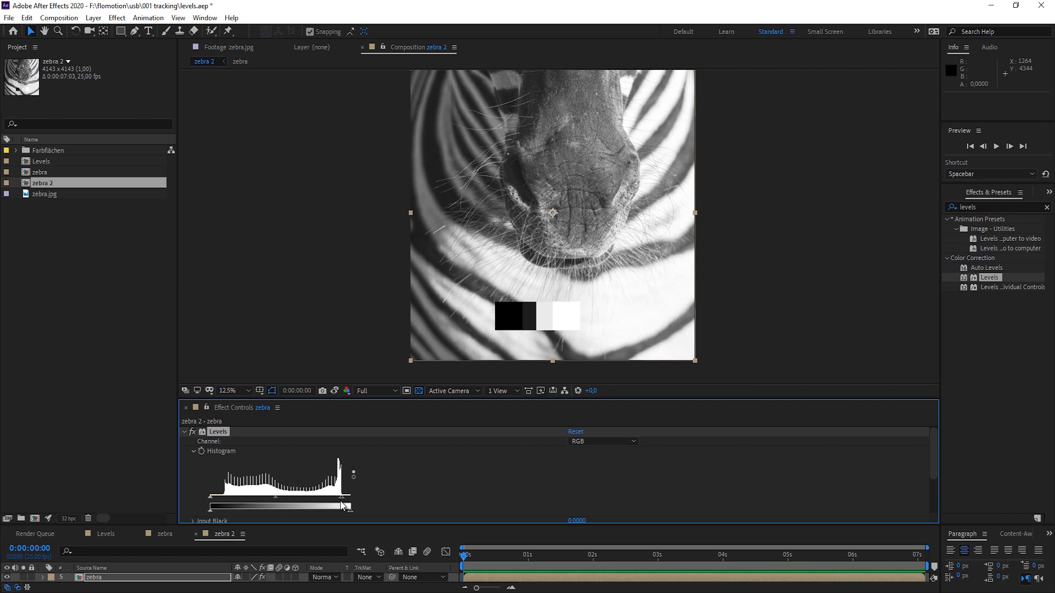
mouse_move(350, 517)
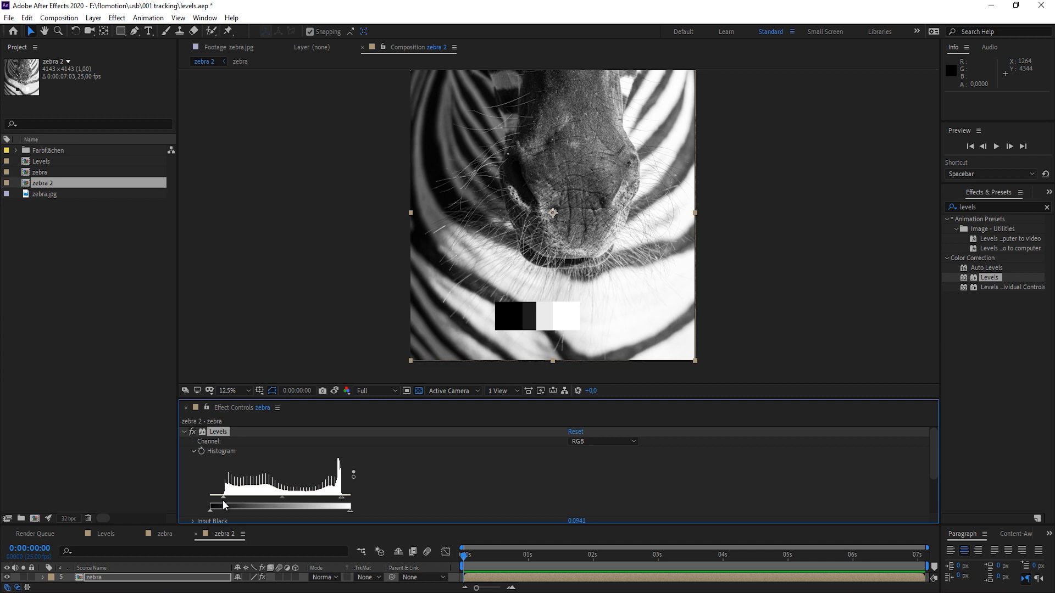
mouse_move(433, 311)
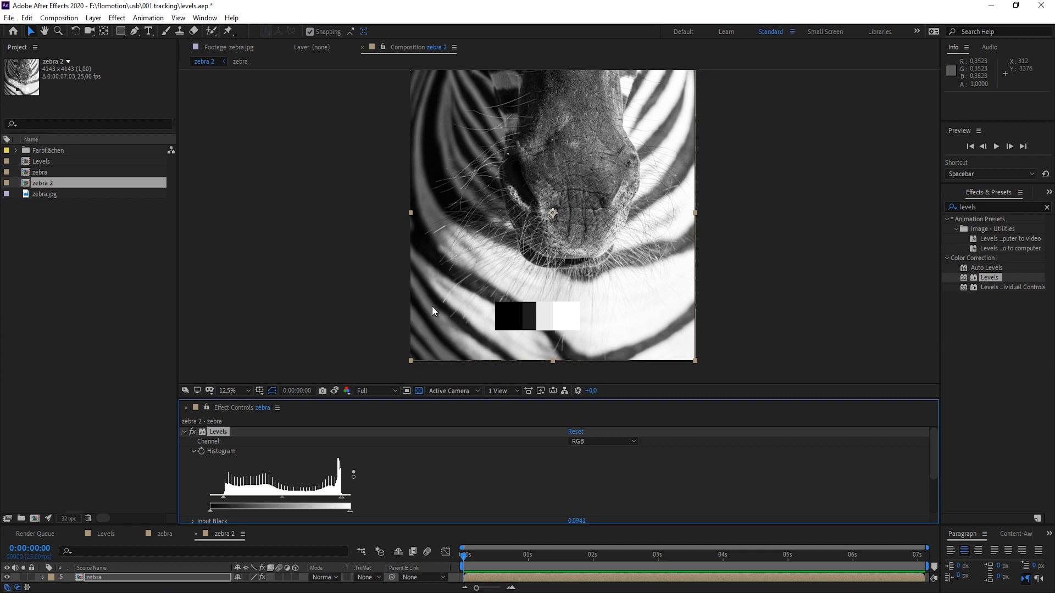
mouse_move(587, 105)
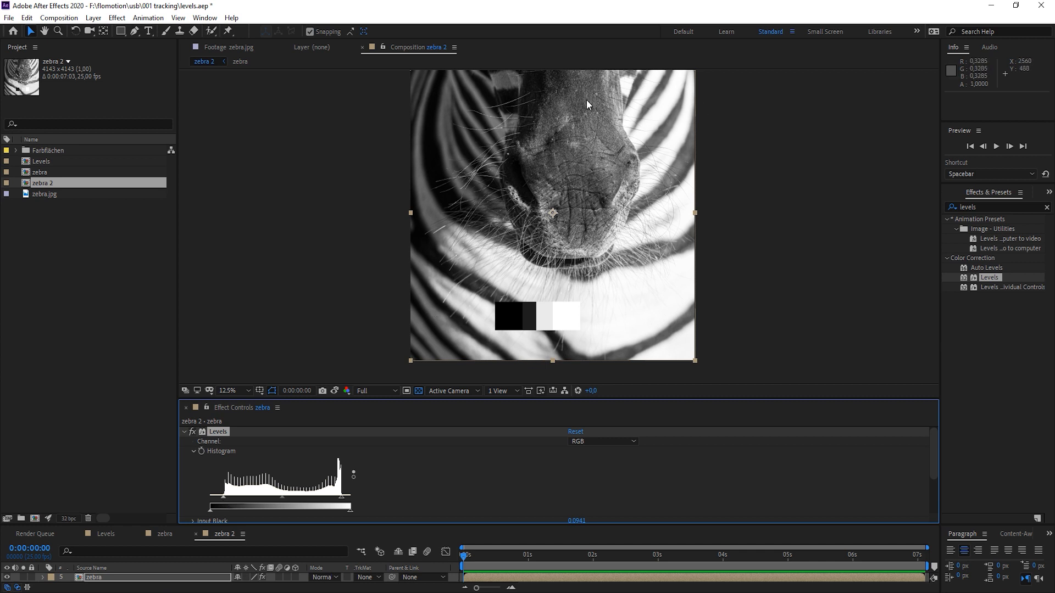
mouse_move(580, 149)
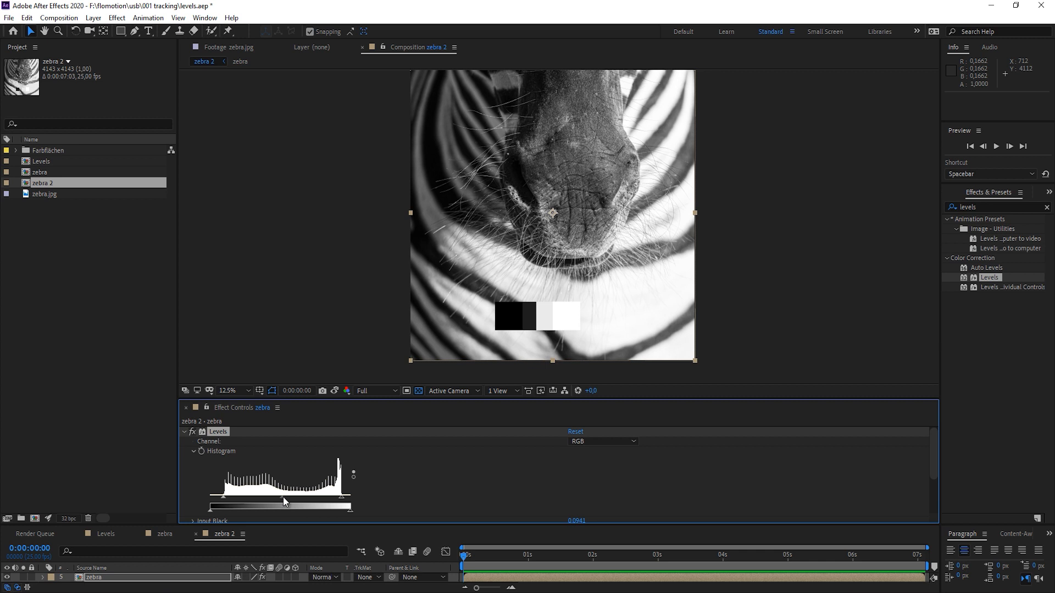
mouse_move(211, 484)
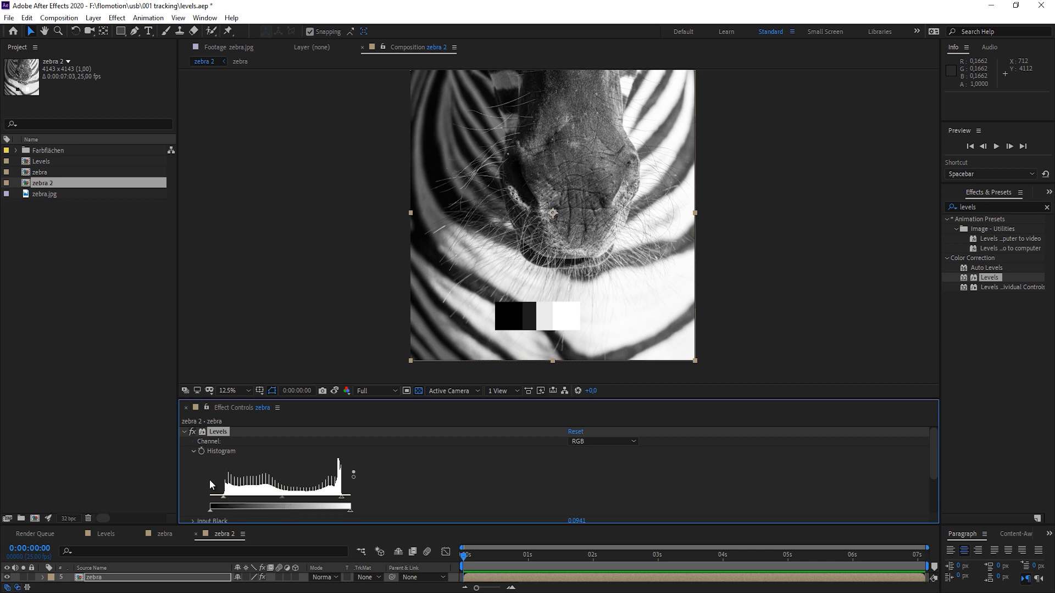
mouse_move(224, 499)
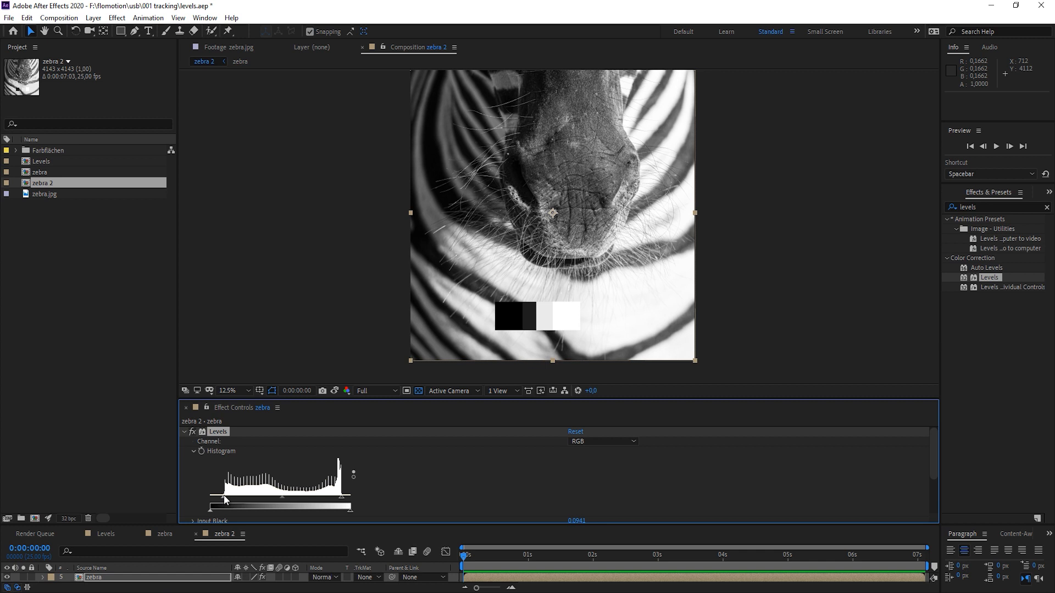
mouse_move(282, 503)
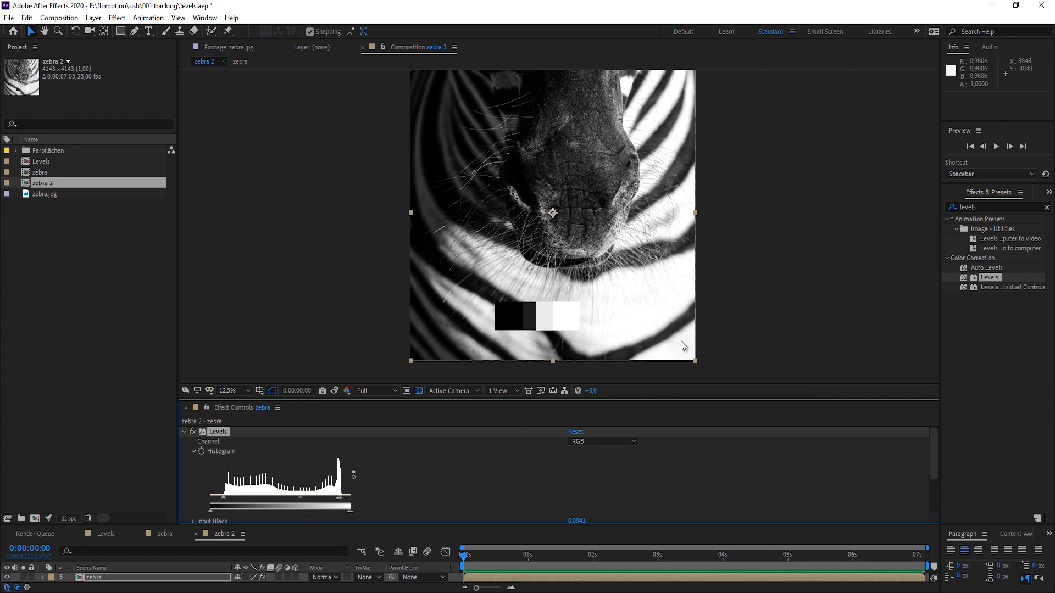
mouse_move(623, 295)
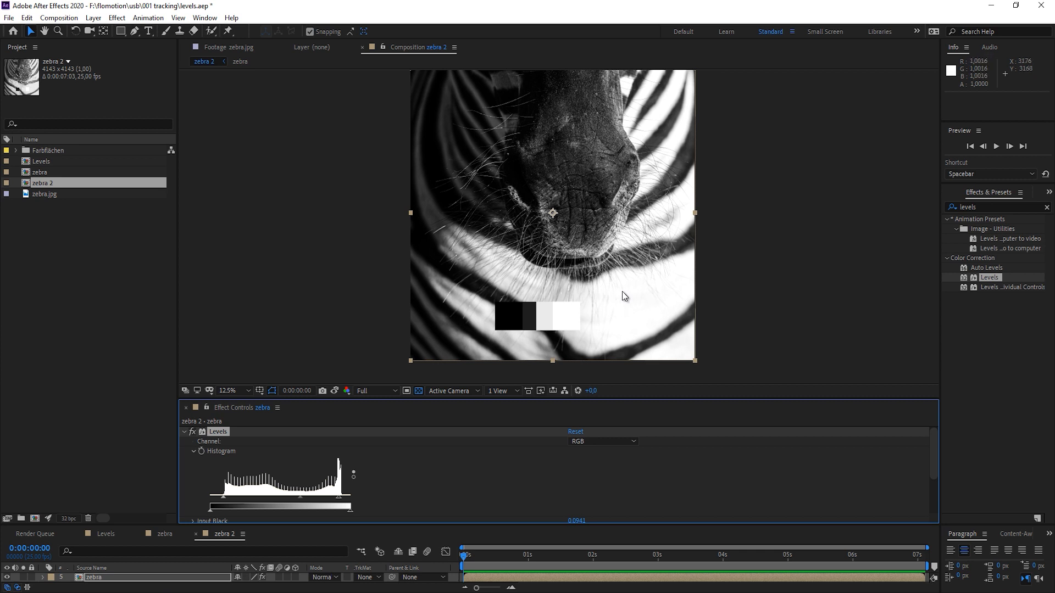
mouse_move(328, 382)
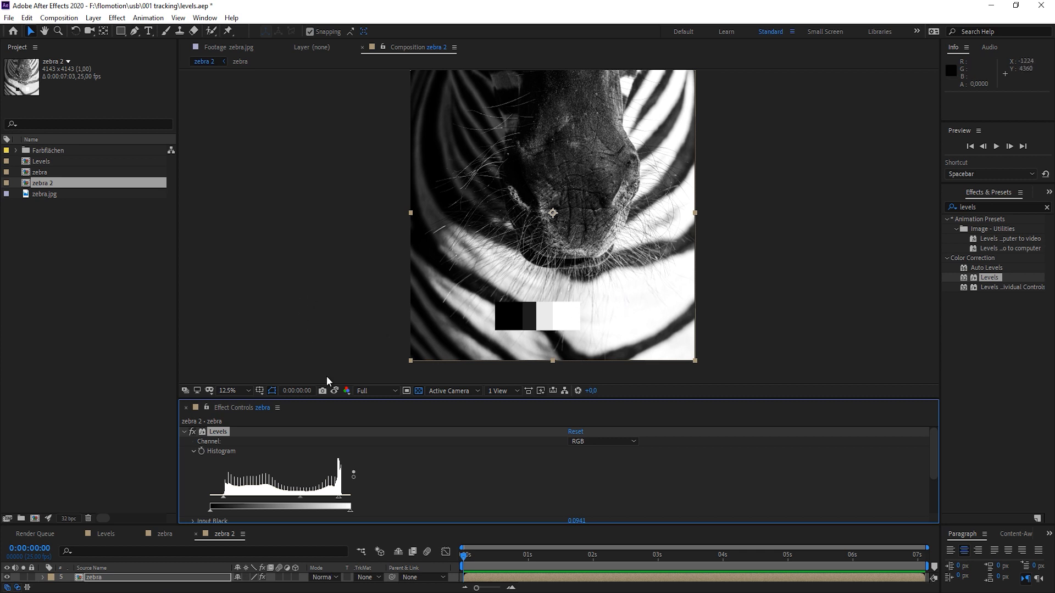
Step: Show the saved snapshot to compare against the darkened-midtone zebra
left_click(334, 390)
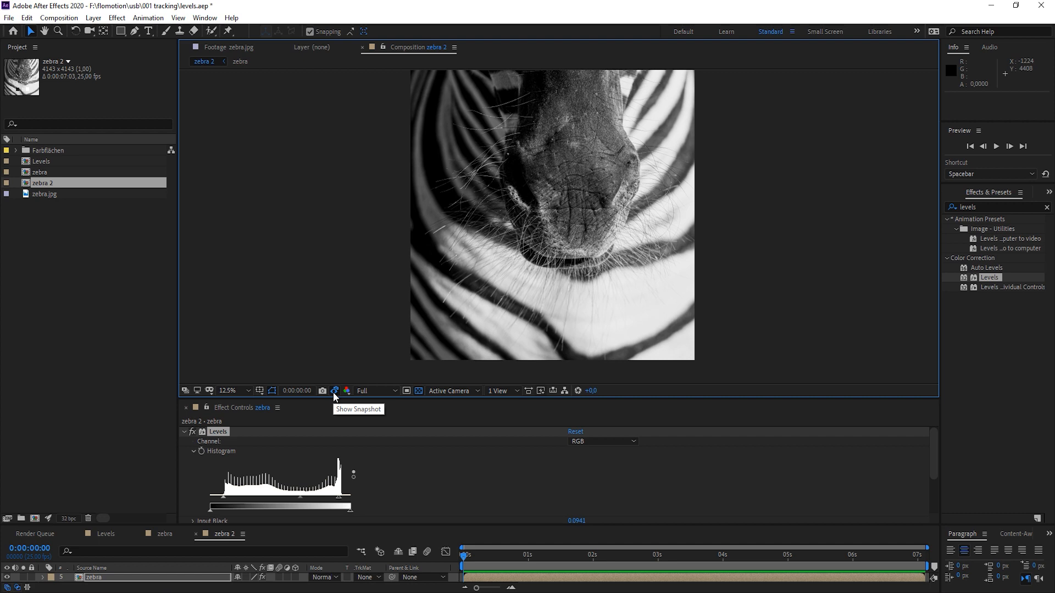